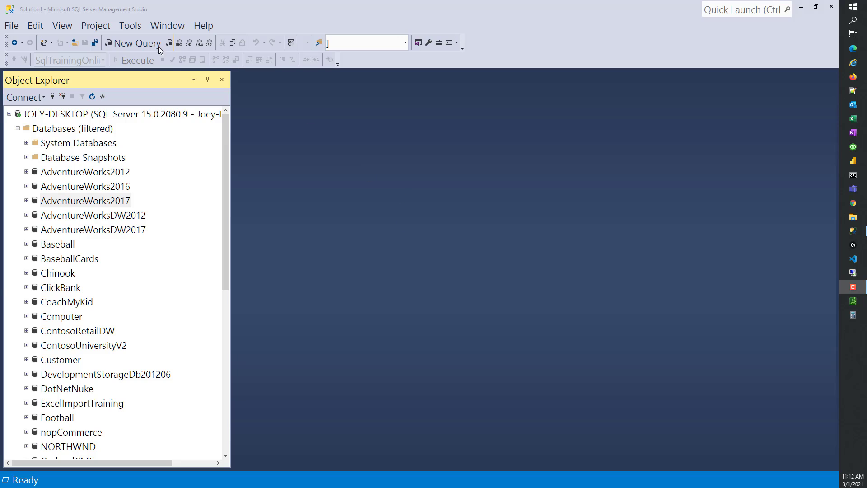
mouse_move(599, 215)
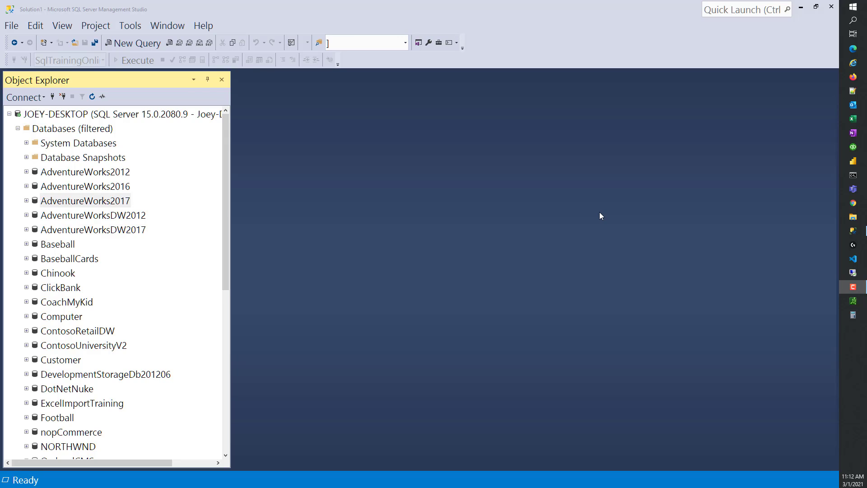
mouse_move(404, 221)
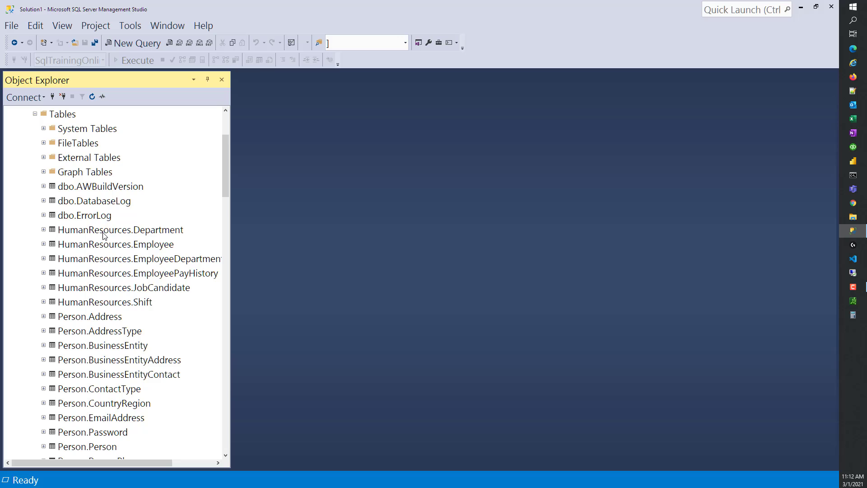
Step: Run select * from dbo.ErrorLog in a new query window, returning only column headings
left_click(85, 215)
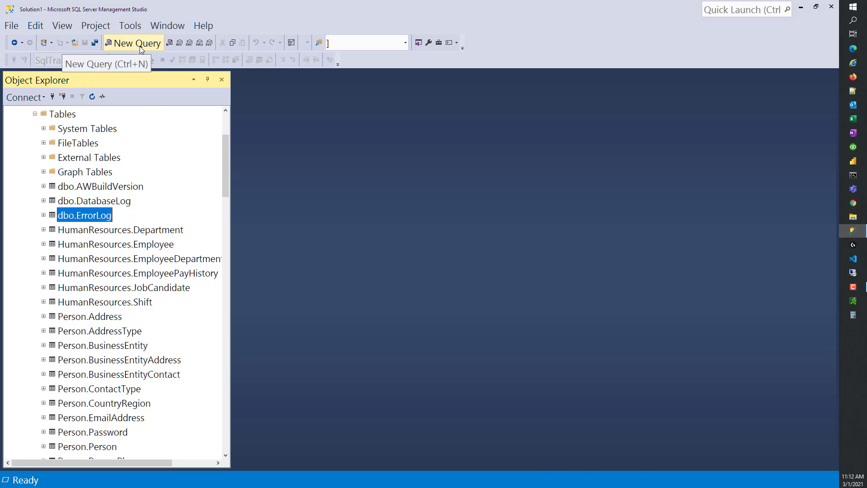
left_click(133, 42)
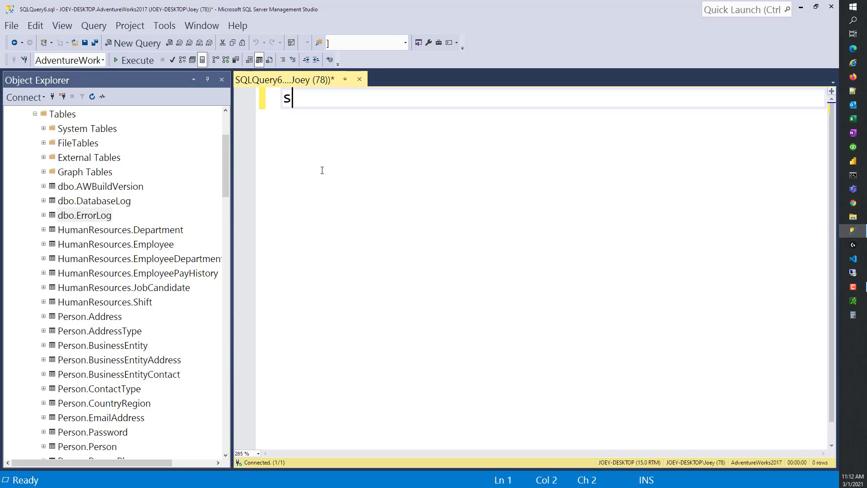
type("elect * from")
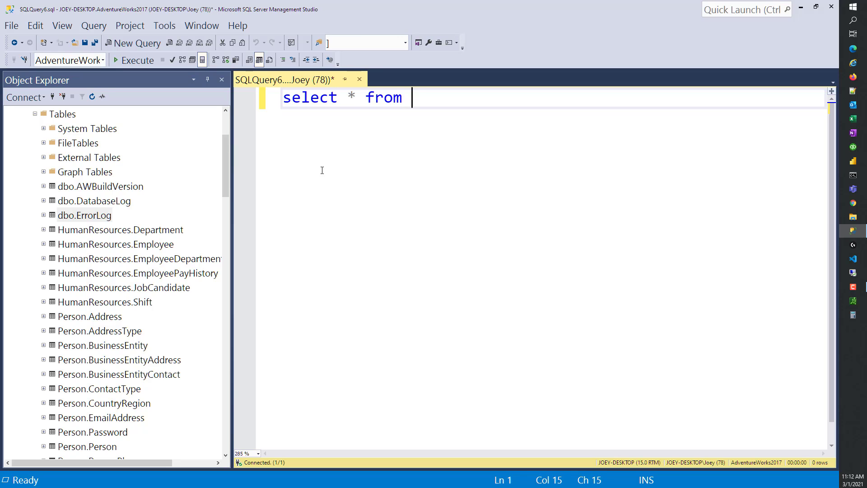
type("dbo.er")
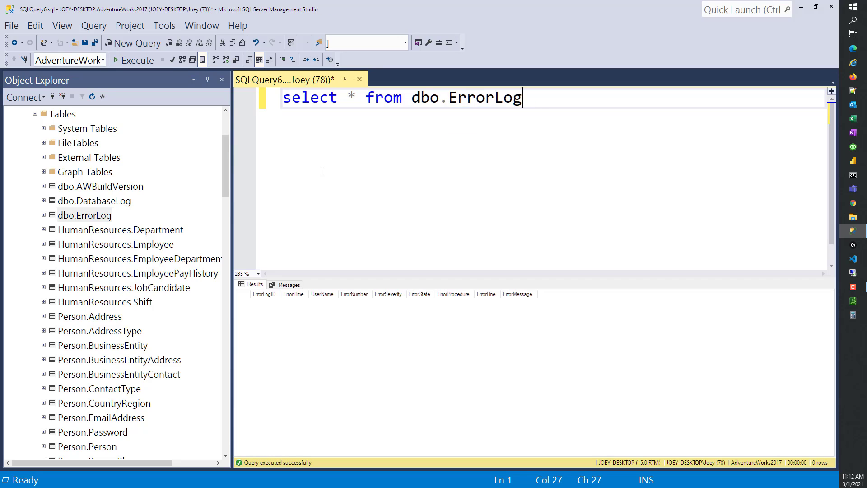
mouse_move(297, 254)
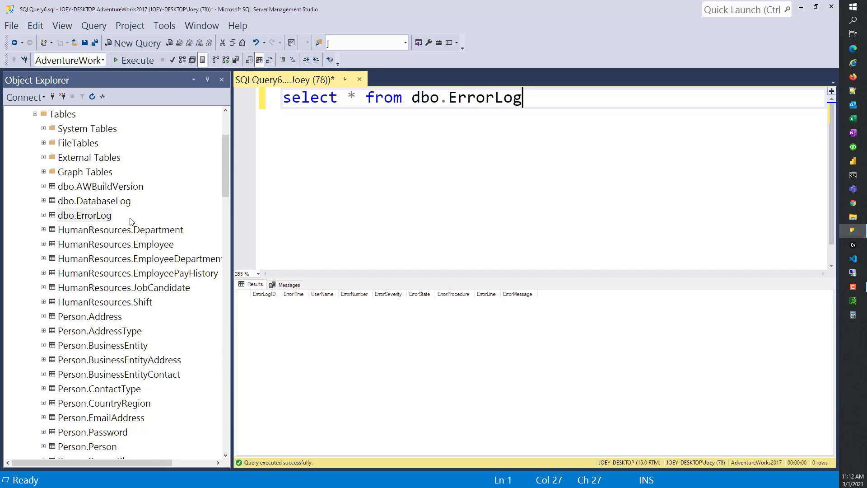
mouse_move(286, 194)
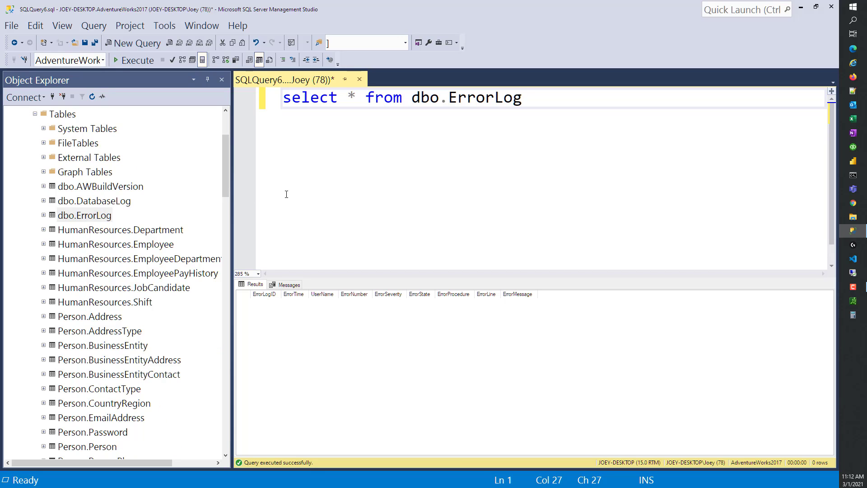
mouse_move(420, 112)
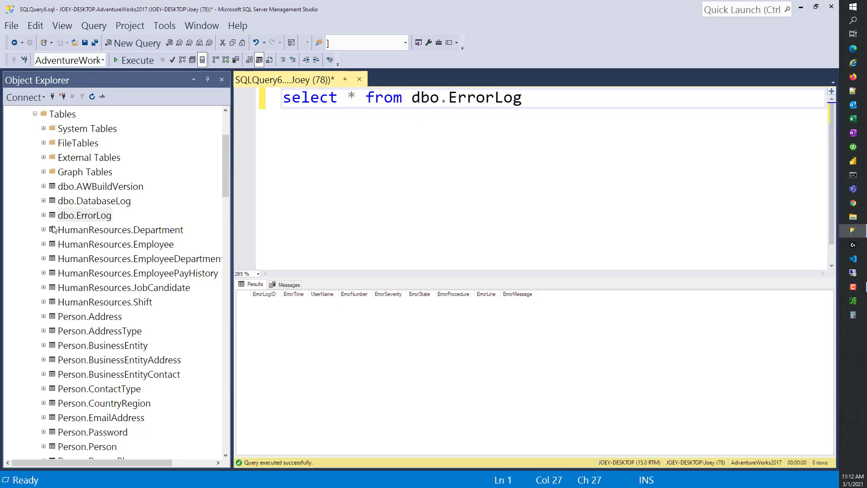
Step: Expand dbo.ErrorLog and its Columns, Keys, Constraints and Indexes folders in Object Explorer
left_click(44, 215)
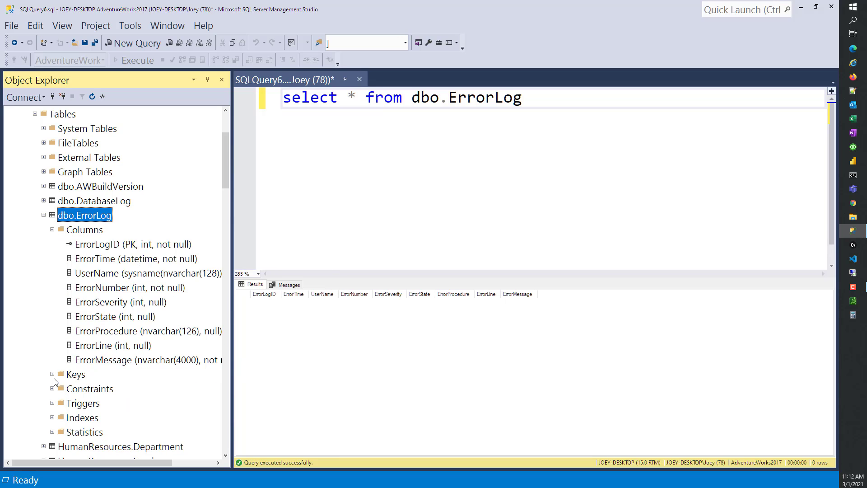
left_click(51, 373)
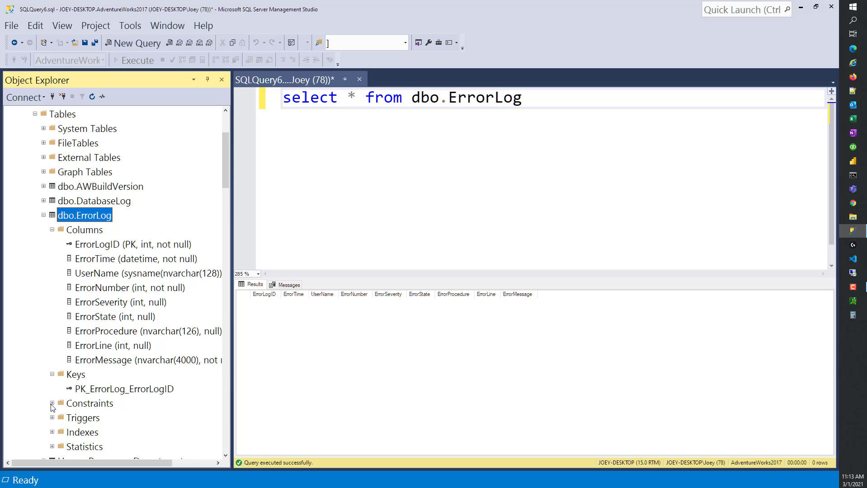
left_click(52, 403)
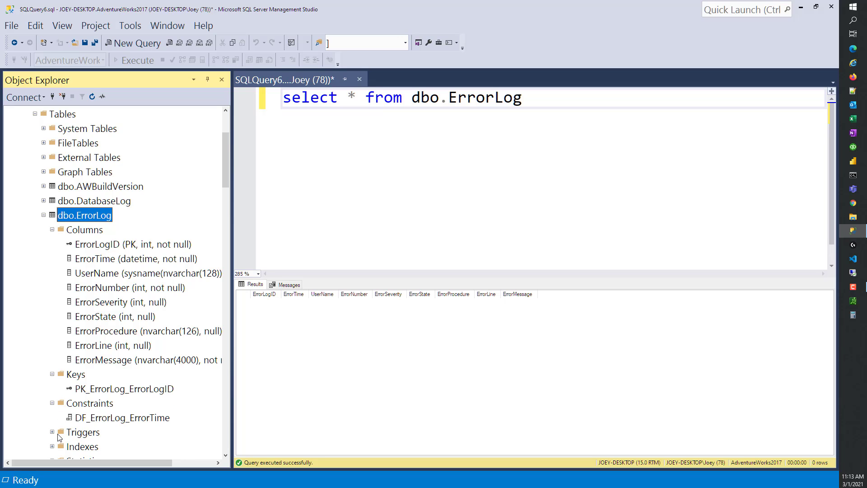
scroll("down", 3)
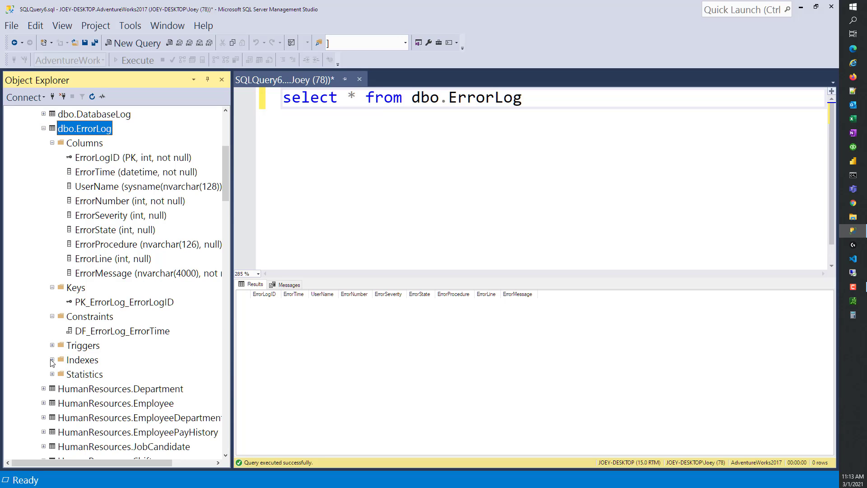
left_click(52, 359)
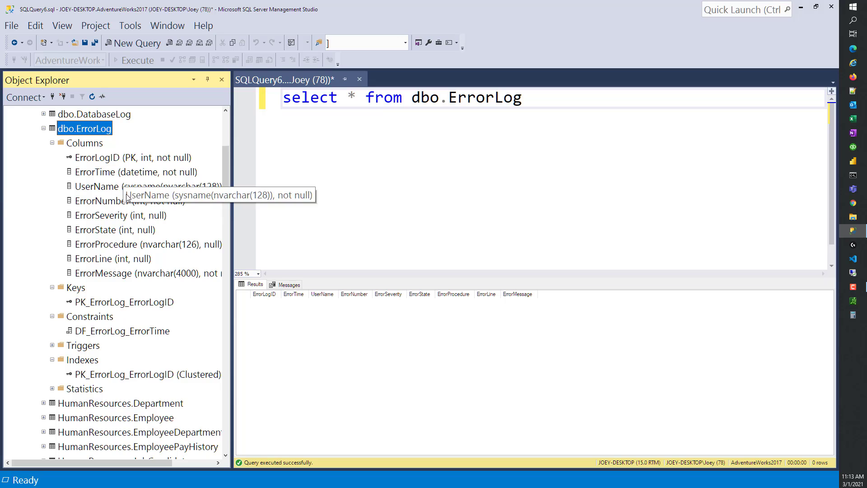
mouse_move(403, 197)
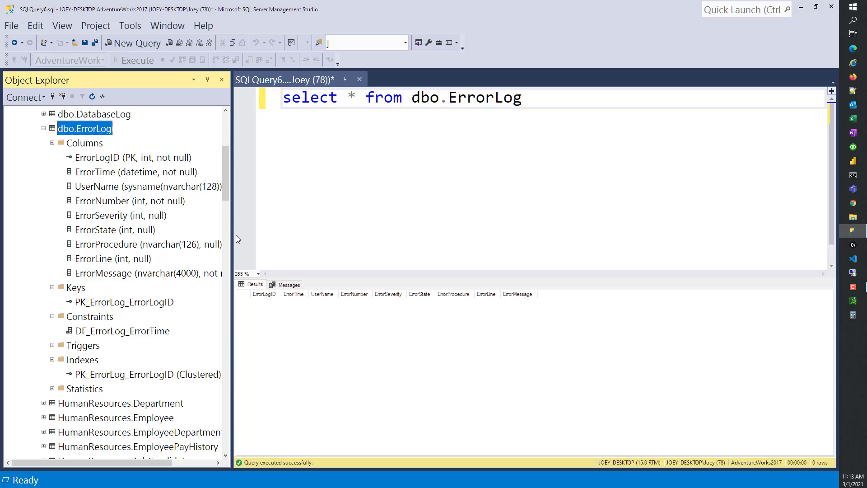
mouse_move(318, 239)
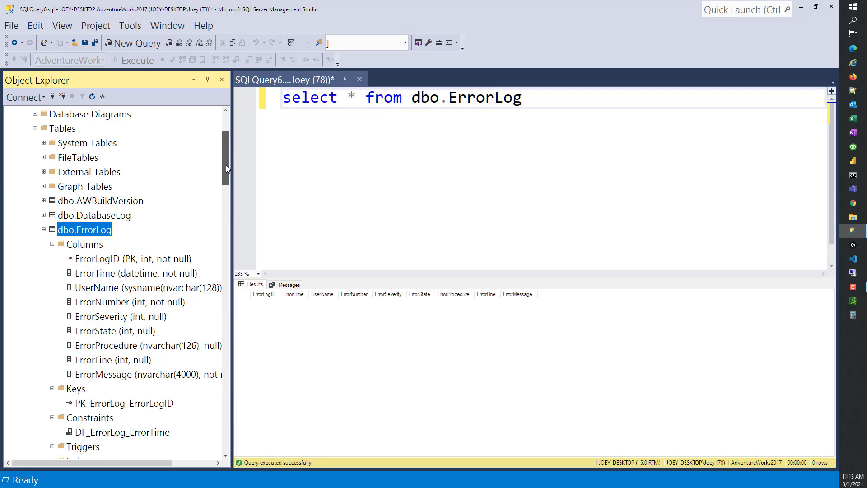
scroll("down", 3)
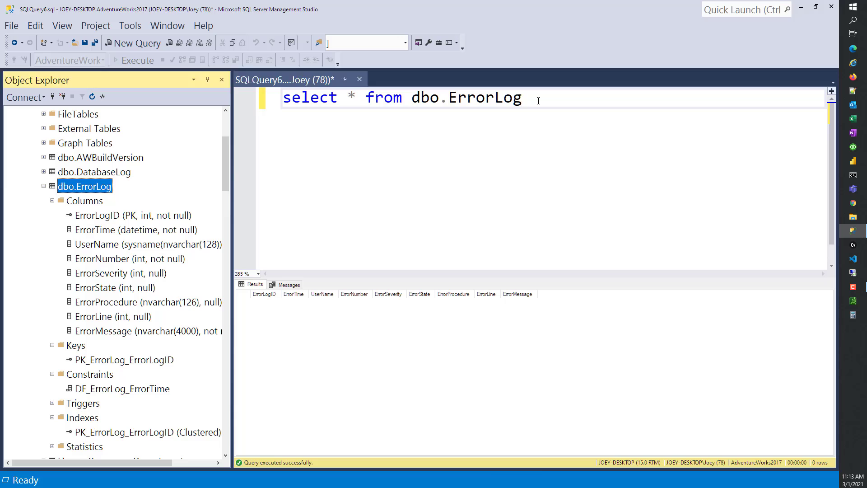
Step: Run sp_help 'dbo.ErrorLog' to return the table's columns, identity, filegroup, index and constraints
type("sp")
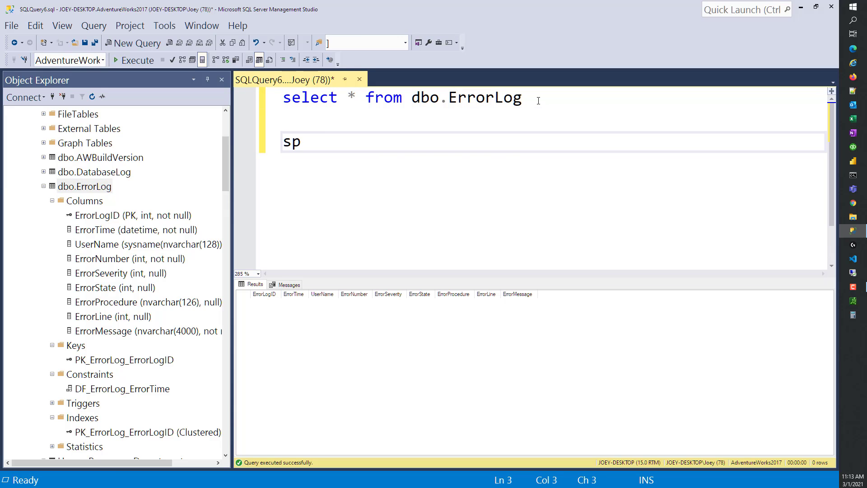
type("_help")
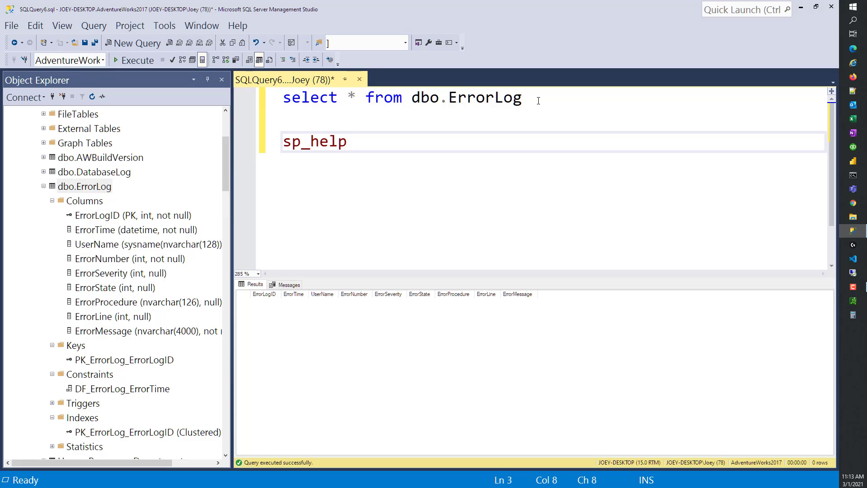
type("''")
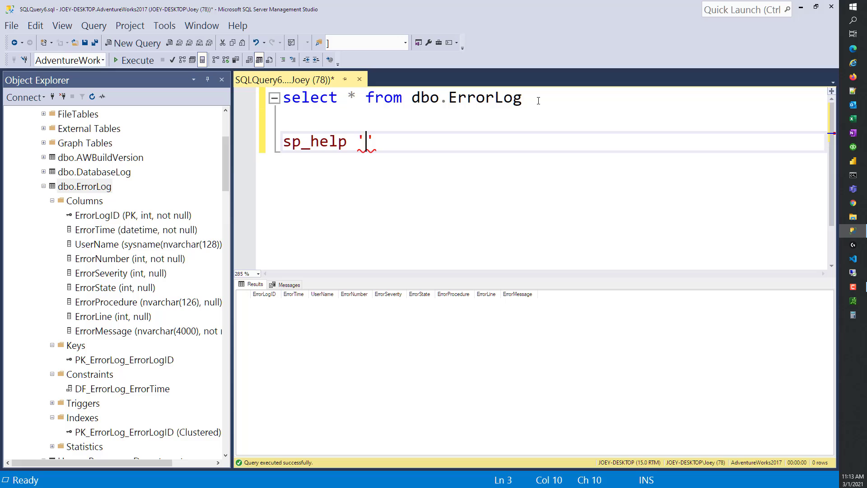
type("dbo.")
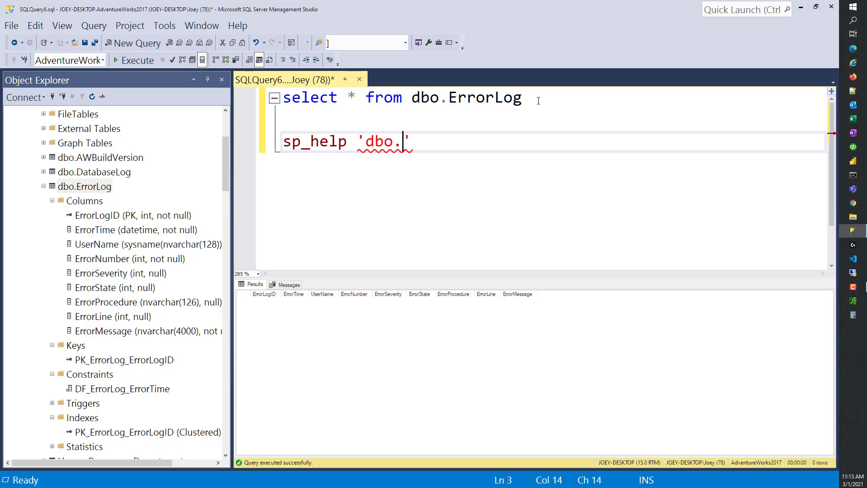
type("ErrorLog")
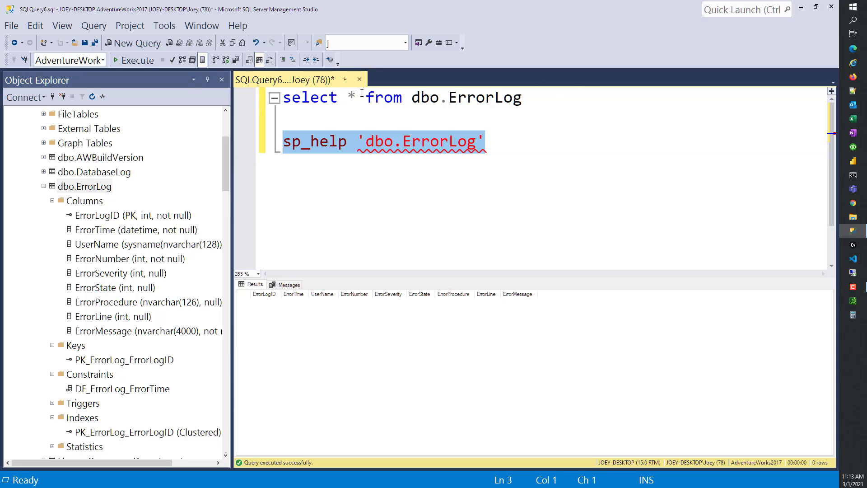
left_click(137, 60)
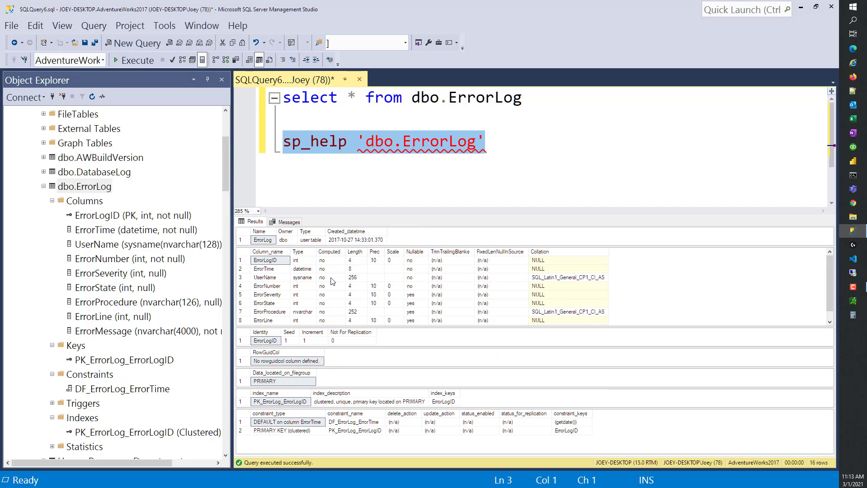
mouse_move(270, 246)
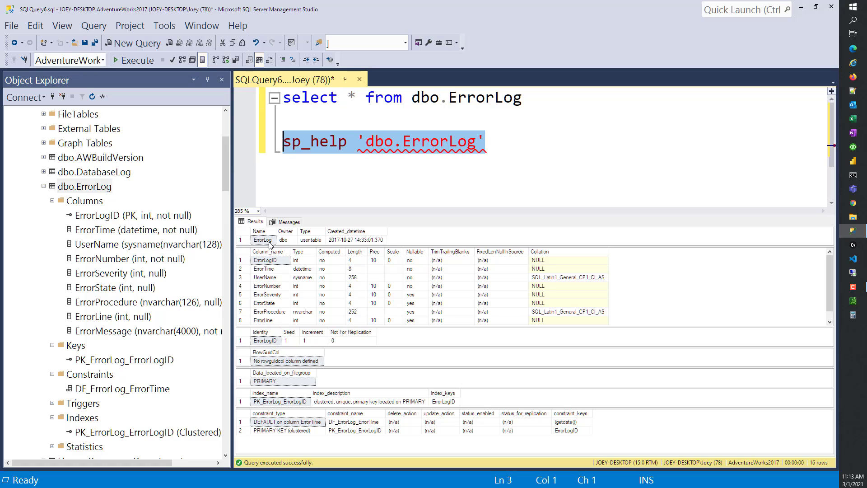
mouse_move(308, 248)
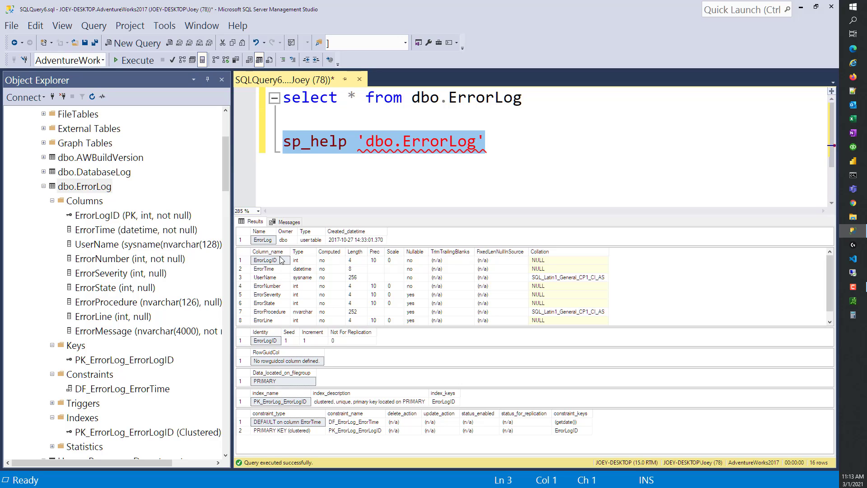
mouse_move(311, 286)
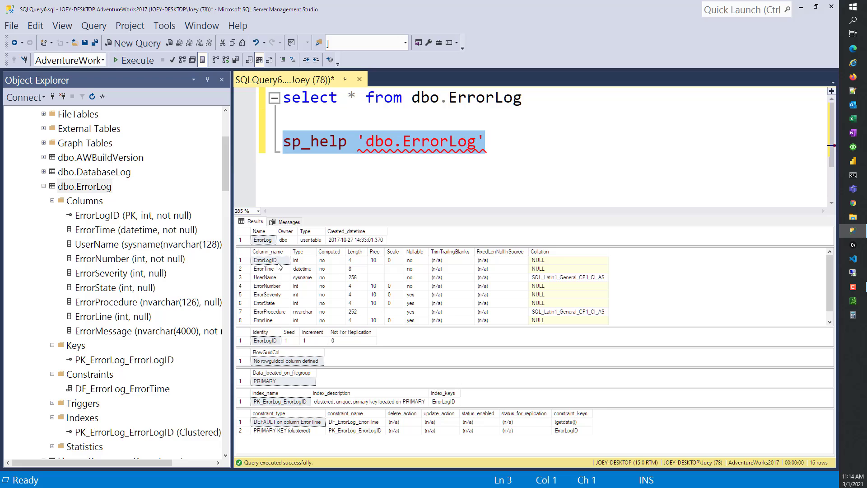
left_click(296, 260)
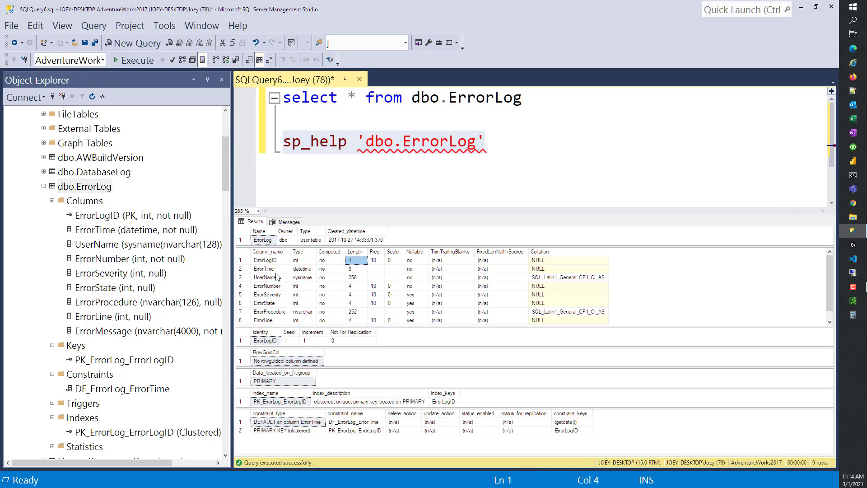
left_click(302, 268)
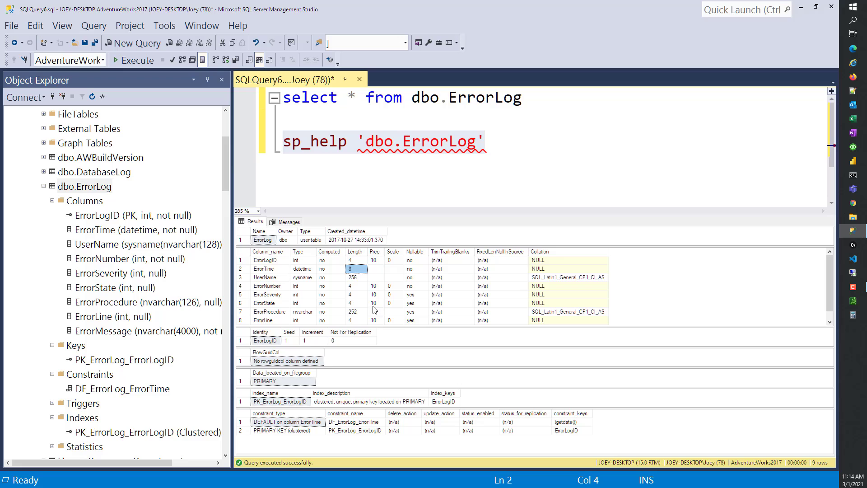
mouse_move(359, 268)
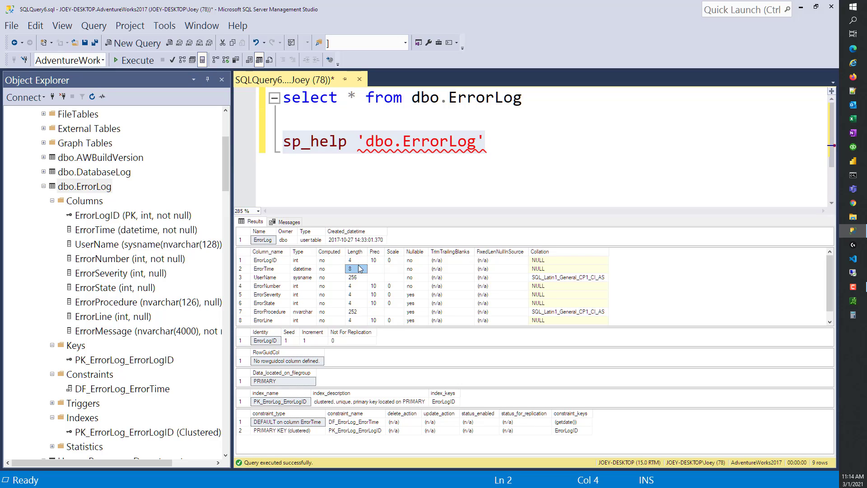
mouse_move(279, 283)
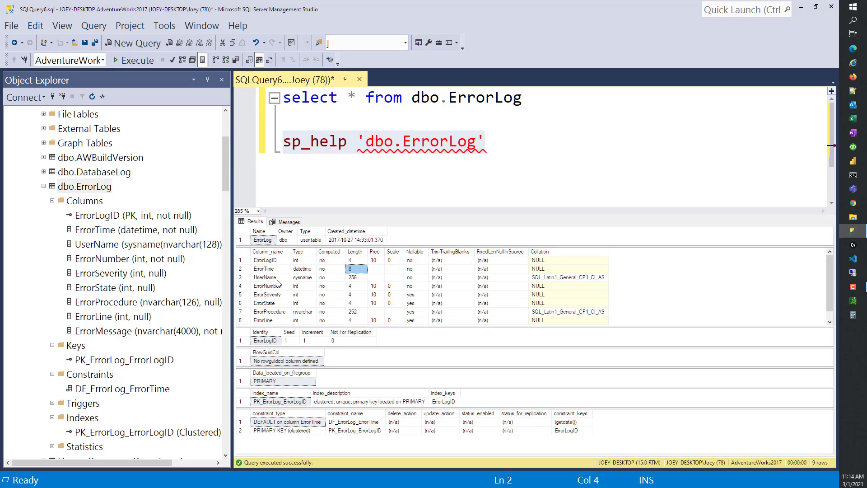
left_click(266, 276)
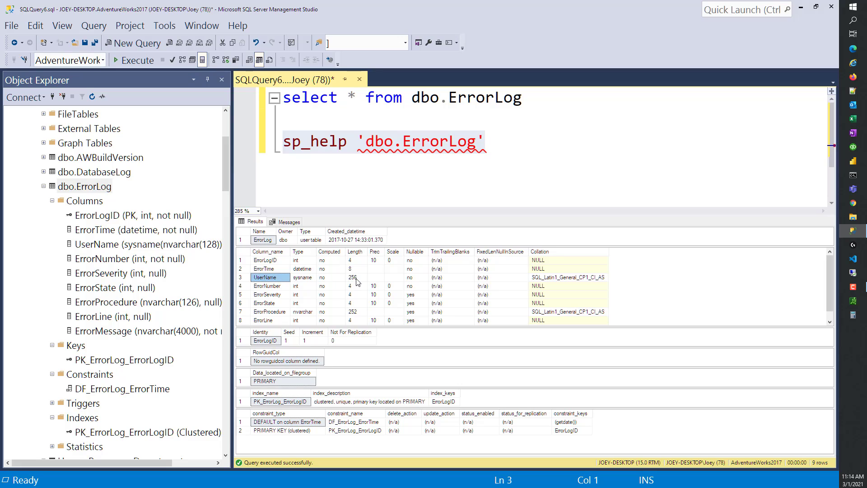
left_click(354, 277)
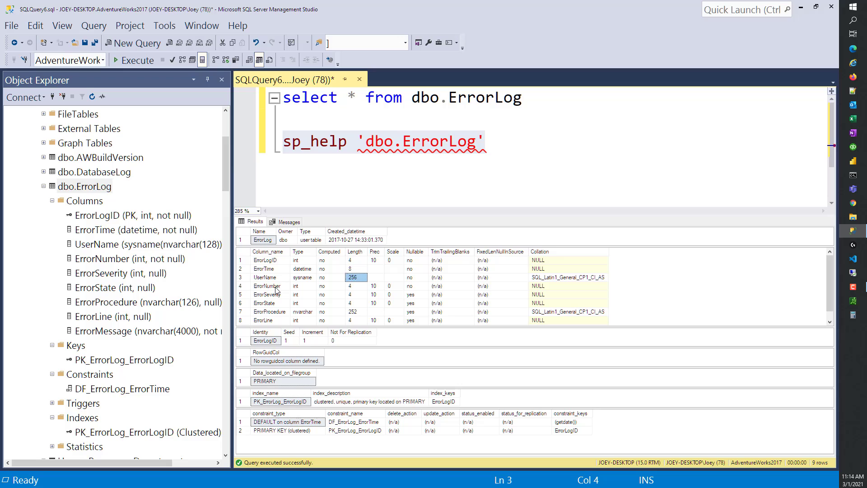
left_click(269, 286)
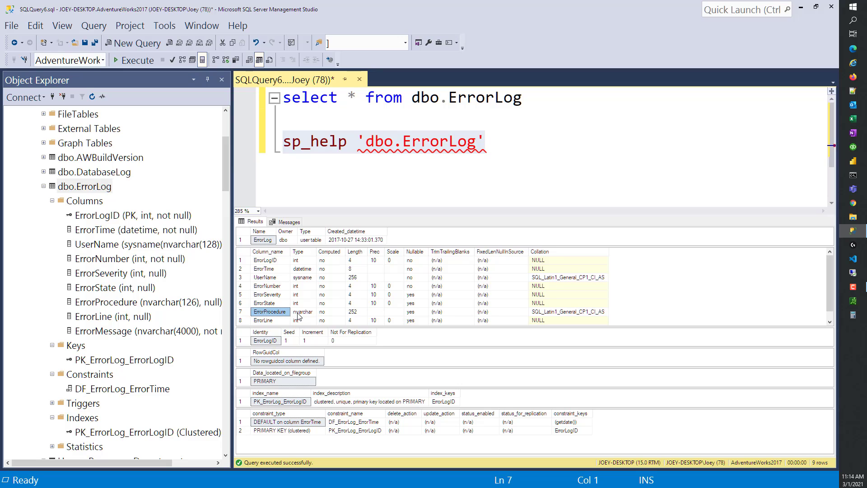
left_click(354, 311)
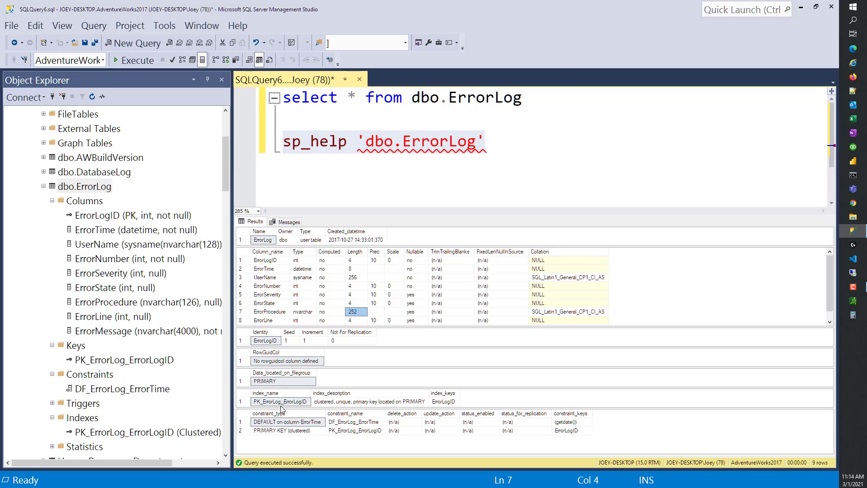
mouse_move(339, 409)
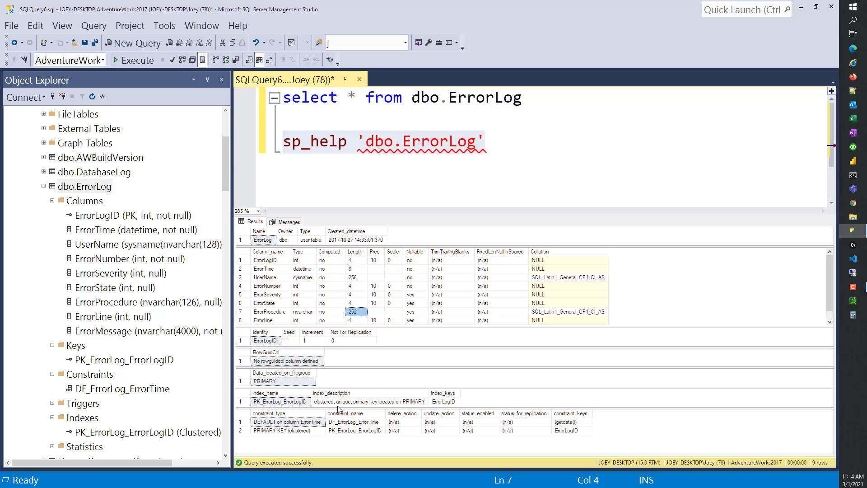
mouse_move(365, 409)
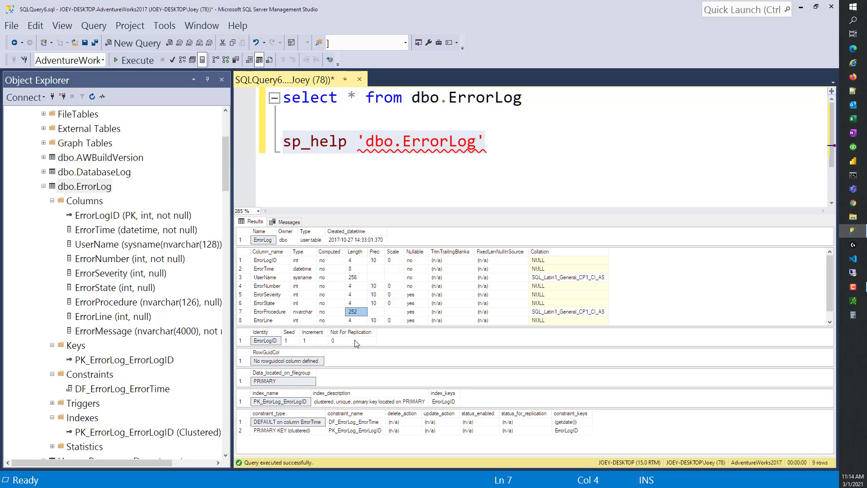
left_click(265, 260)
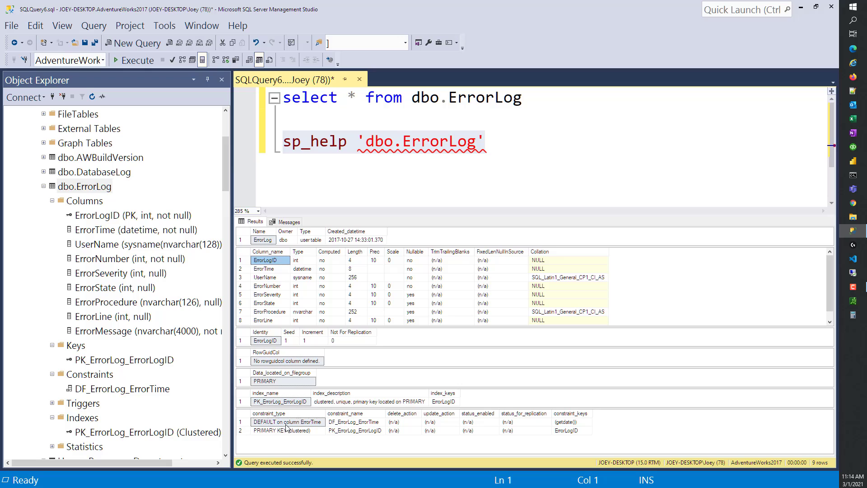
left_click(354, 421)
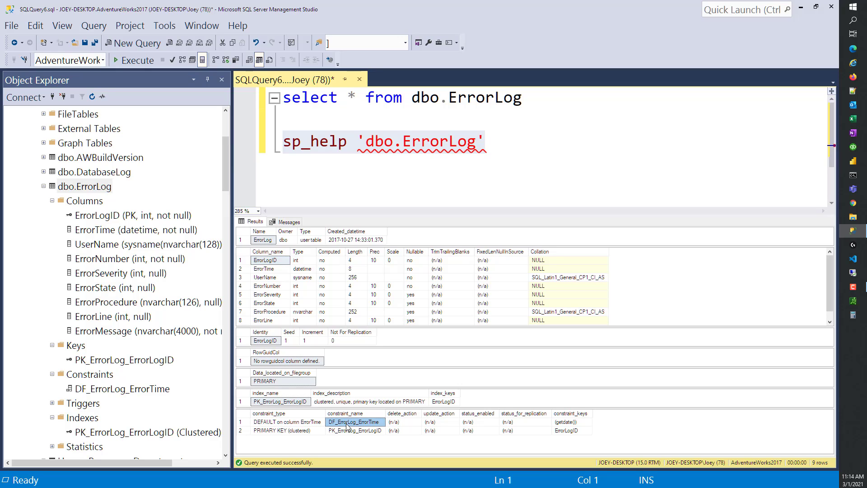
left_click(570, 421)
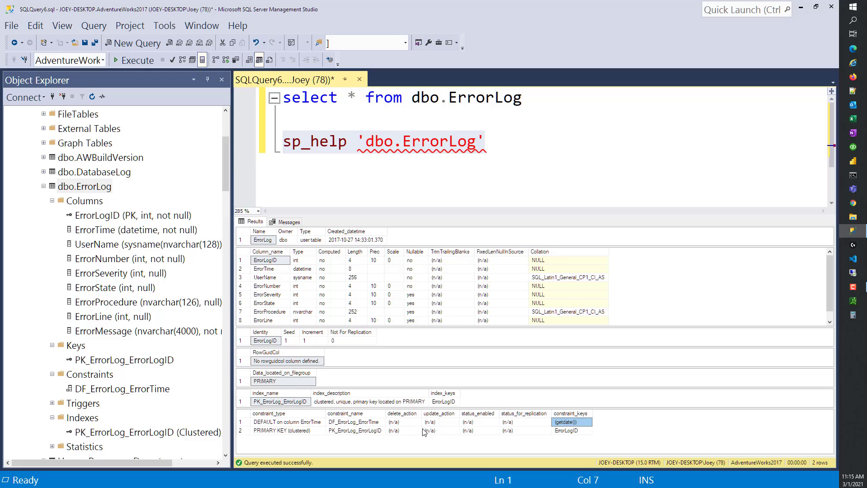
mouse_move(323, 431)
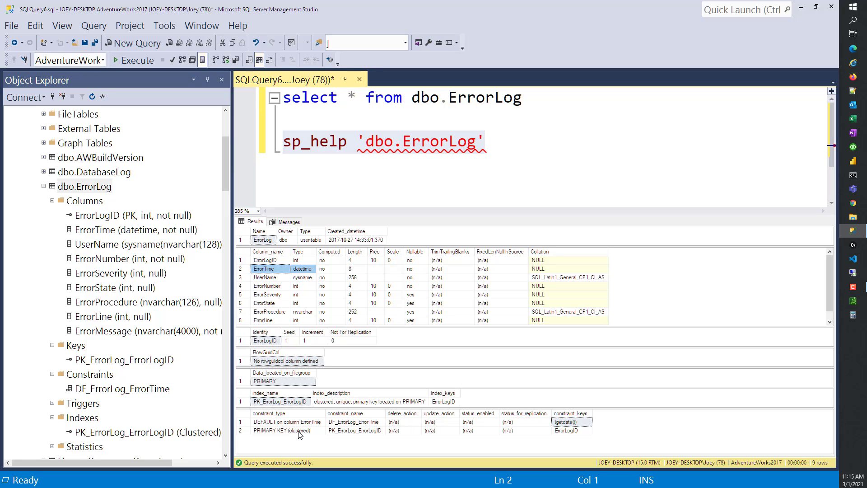
mouse_move(564, 438)
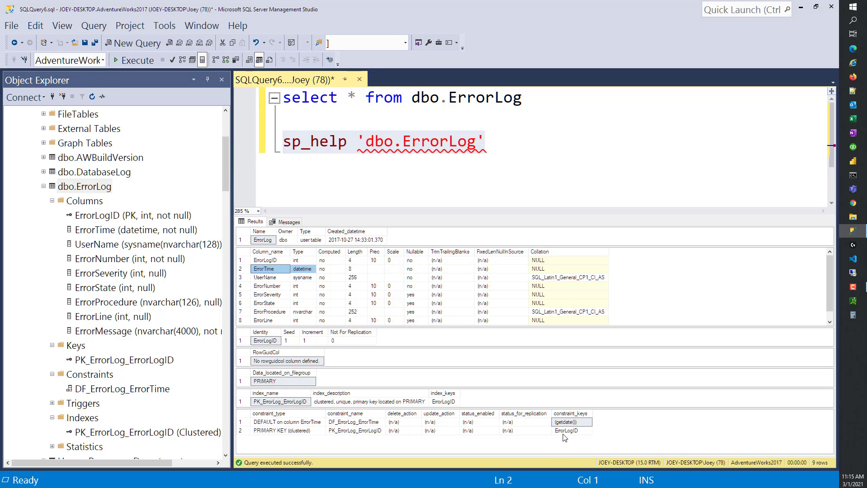
mouse_move(149, 389)
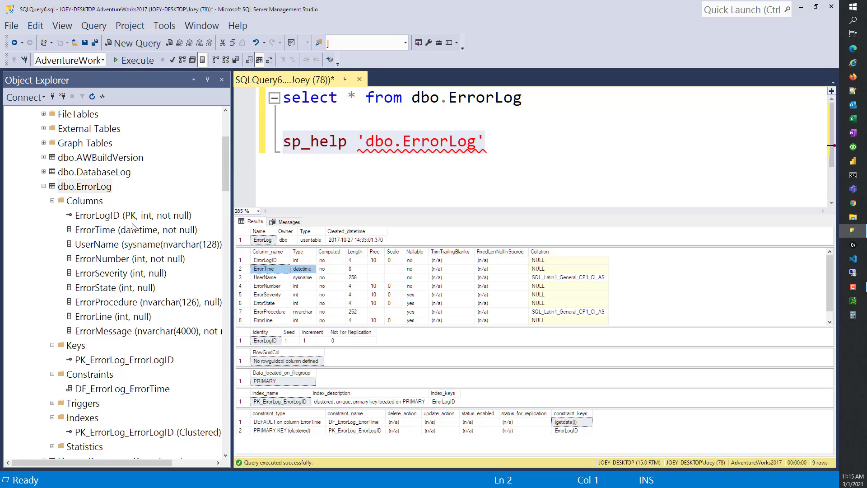
mouse_move(139, 361)
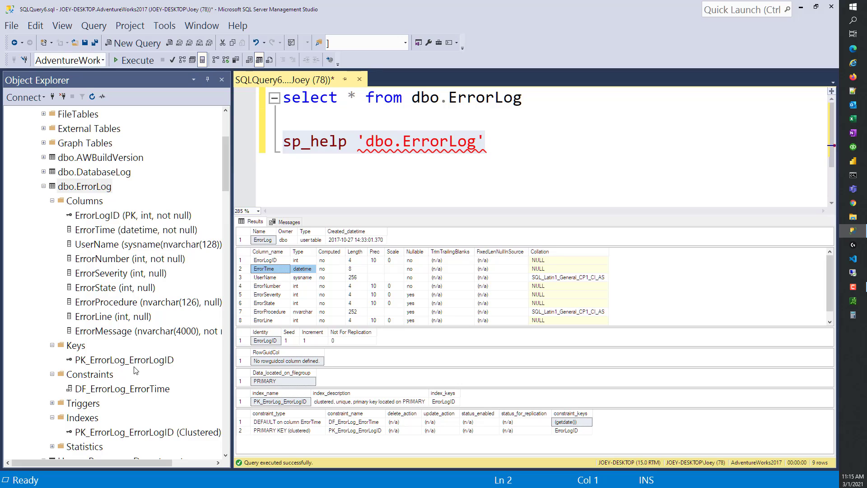
mouse_move(121, 416)
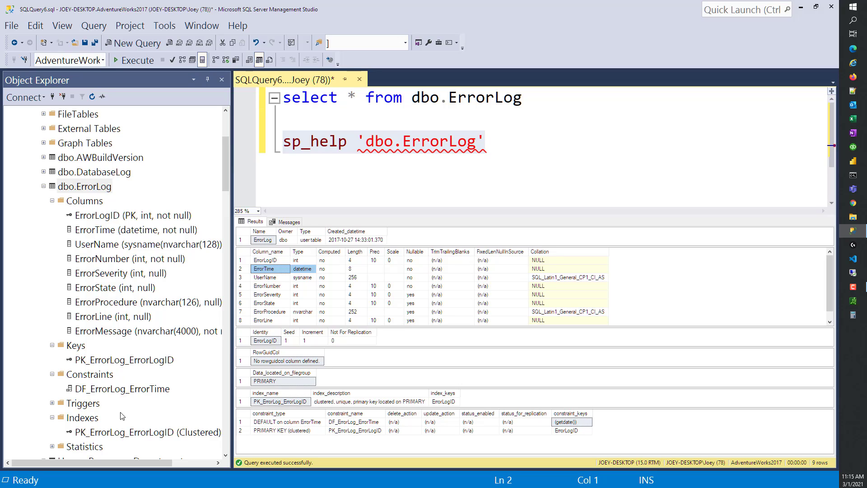
mouse_move(133, 431)
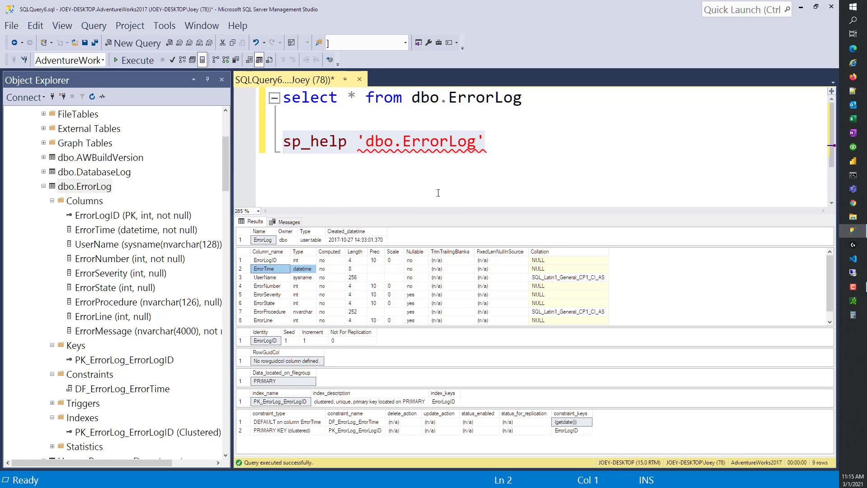
mouse_move(446, 194)
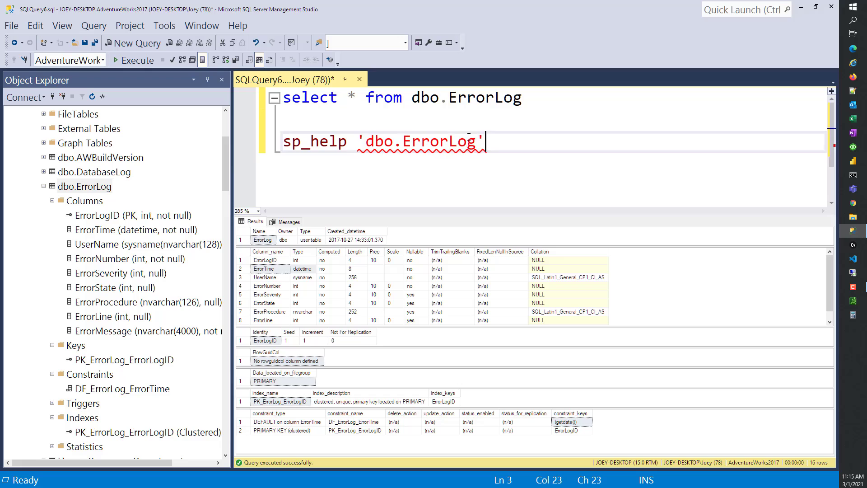
Step: Replace the sp_help 'dbo.ErrorLog' line with the note ALT+F1 and collapse dbo.ErrorLog
left_click_drag(485, 141, 282, 141)
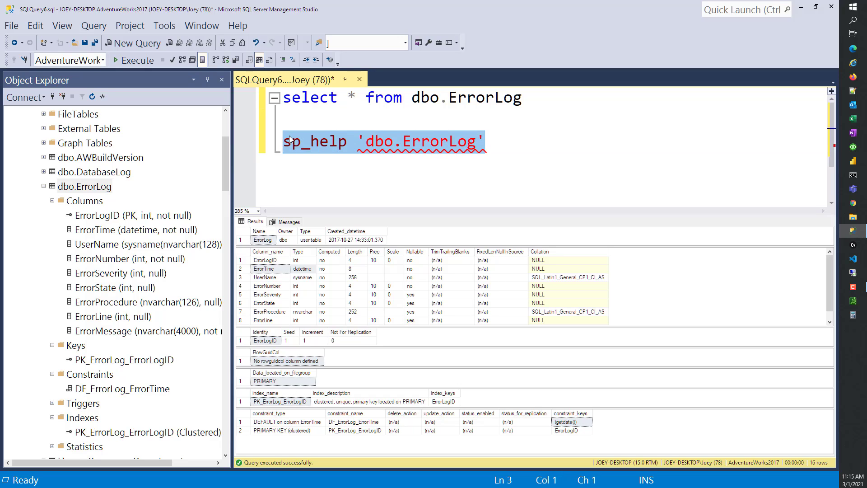
type("ALT-")
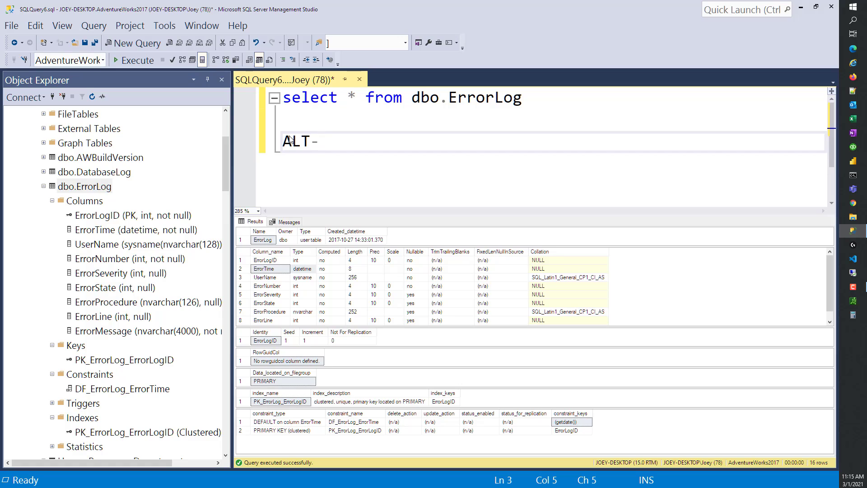
type("F")
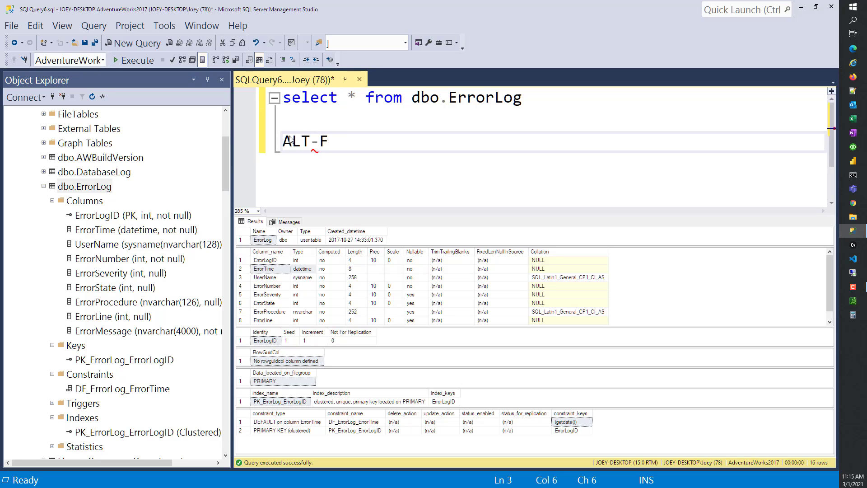
type("1")
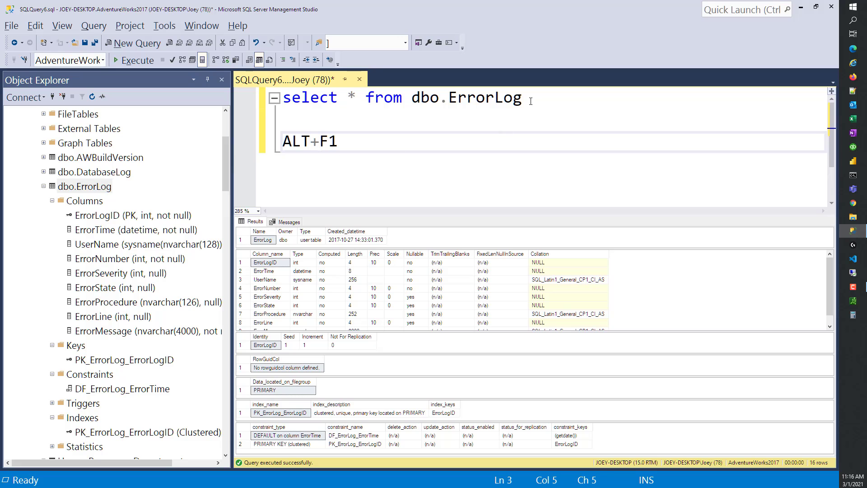
double_click(466, 98)
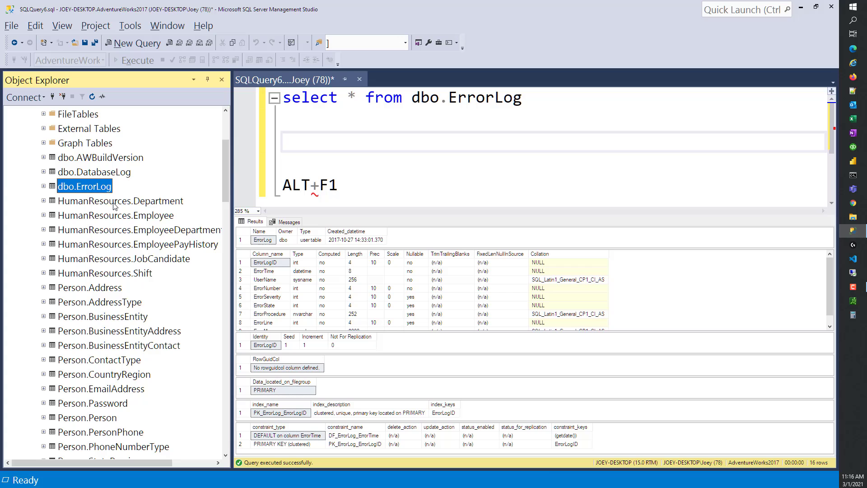
Step: Run sp_help 'Department', getting a not-found error, then auto-hide and restore Object Explorer
type("sp_")
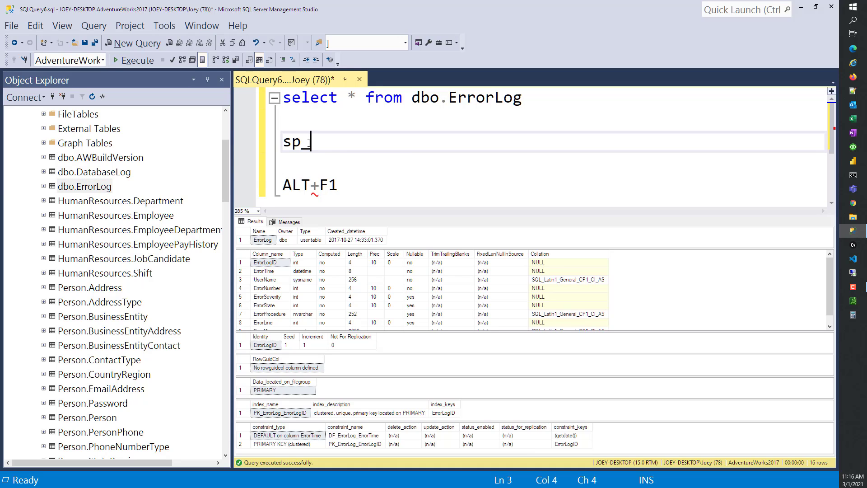
type("help '")
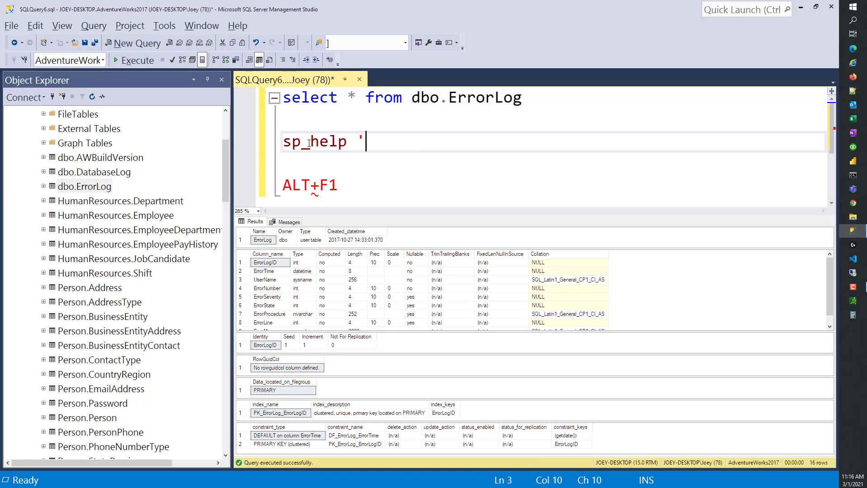
type("'")
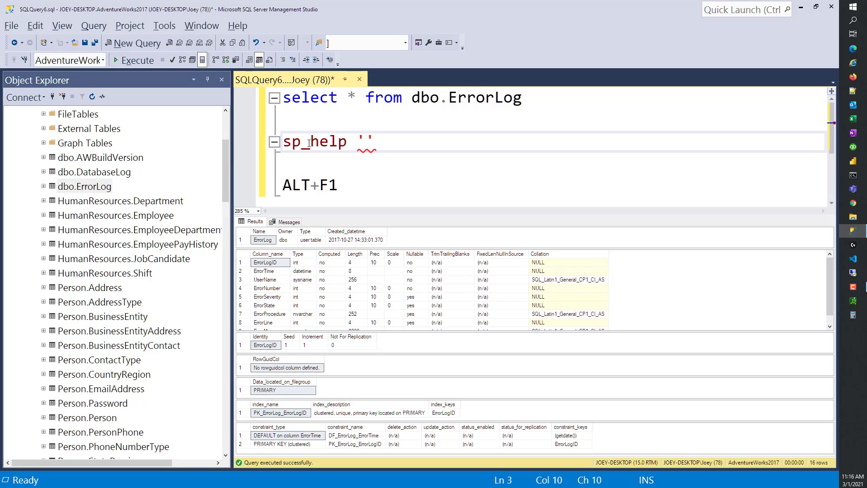
type("Department")
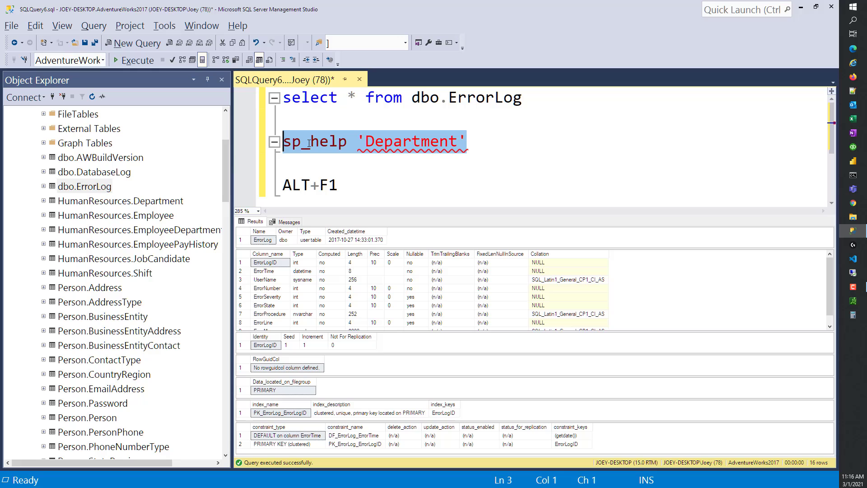
left_click(138, 59)
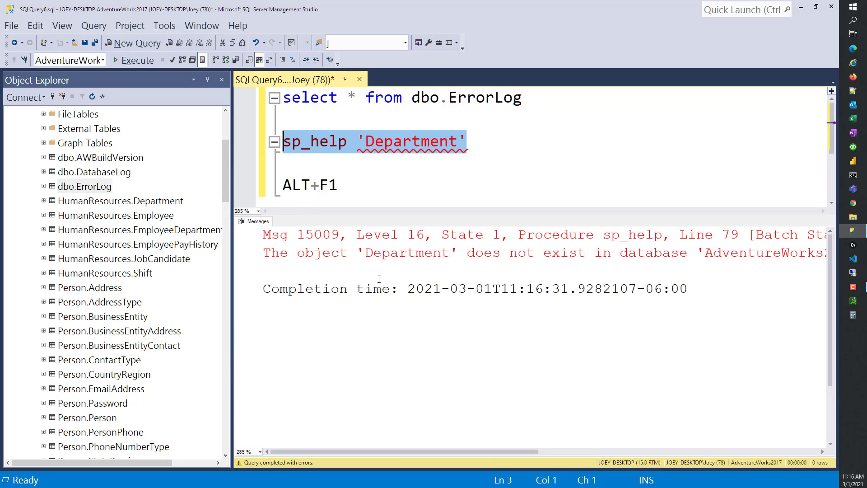
mouse_move(265, 226)
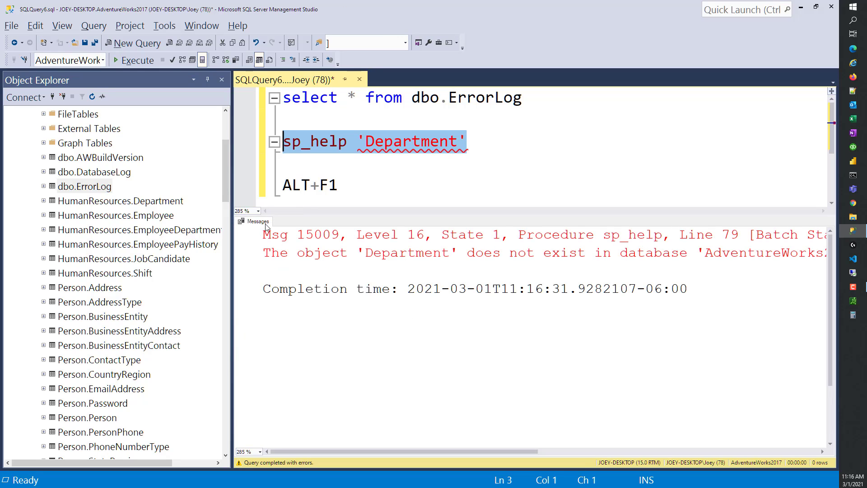
left_click(207, 79)
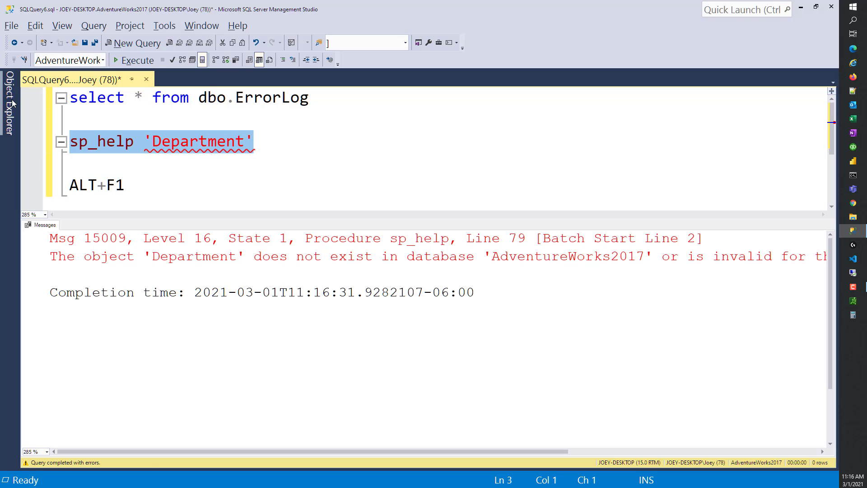
left_click(8, 106)
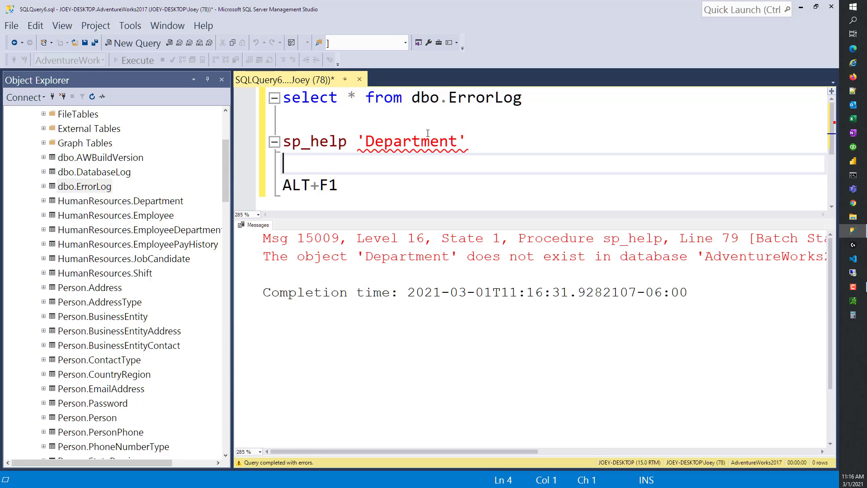
Step: Run sp_help 'dbo.ErrorLog' to list the table's columns and constraints
type("s")
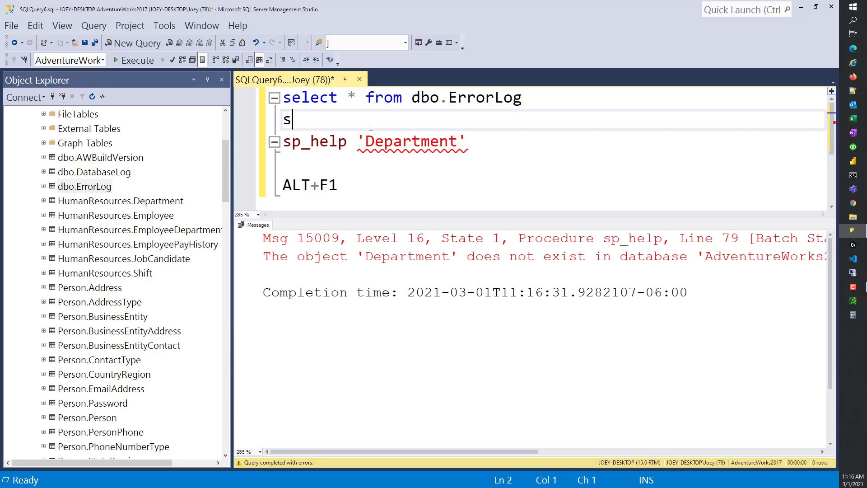
type("p_help")
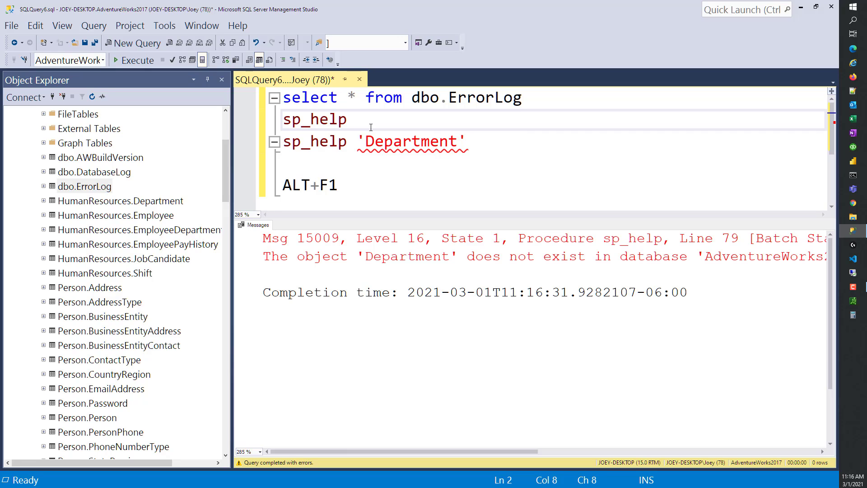
type("'dbo.")
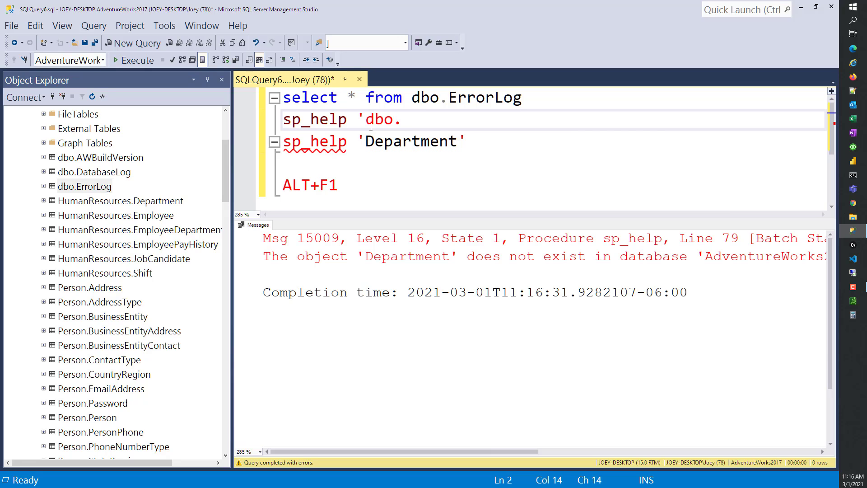
type("ErrorLog")
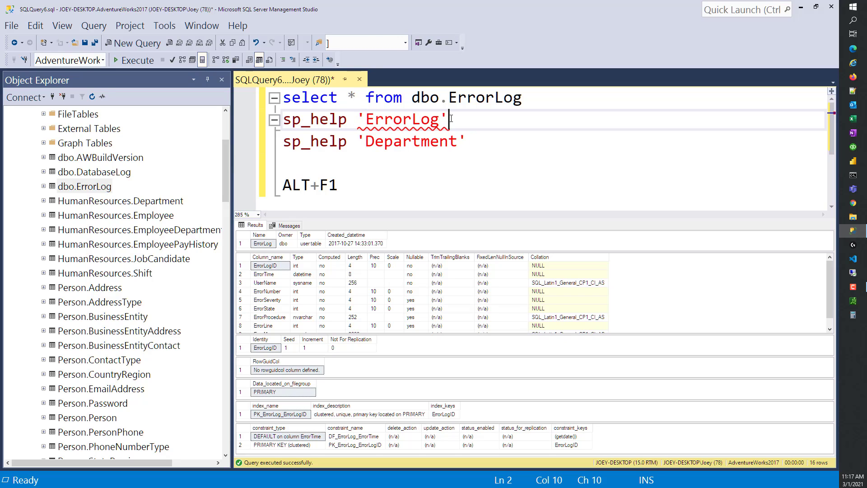
left_click(133, 60)
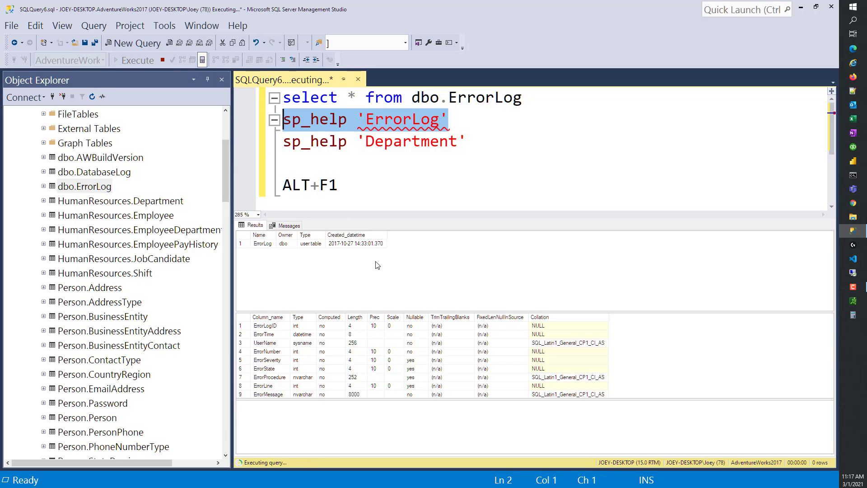
left_click(137, 60)
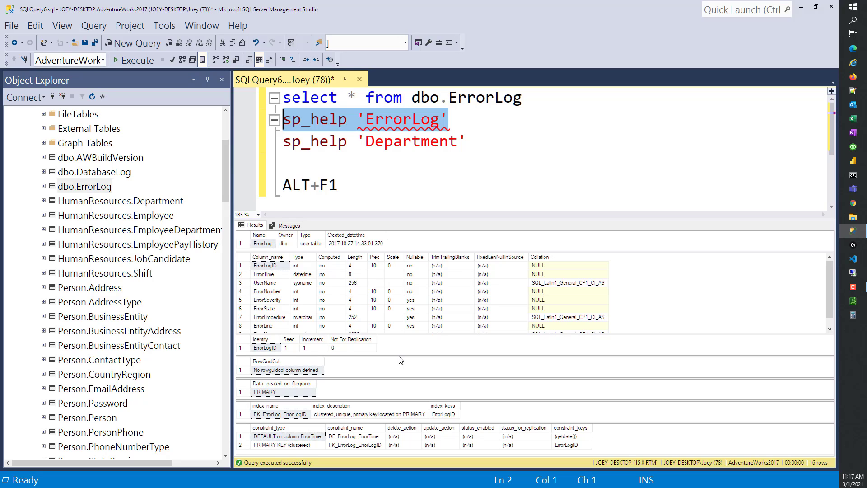
mouse_move(407, 113)
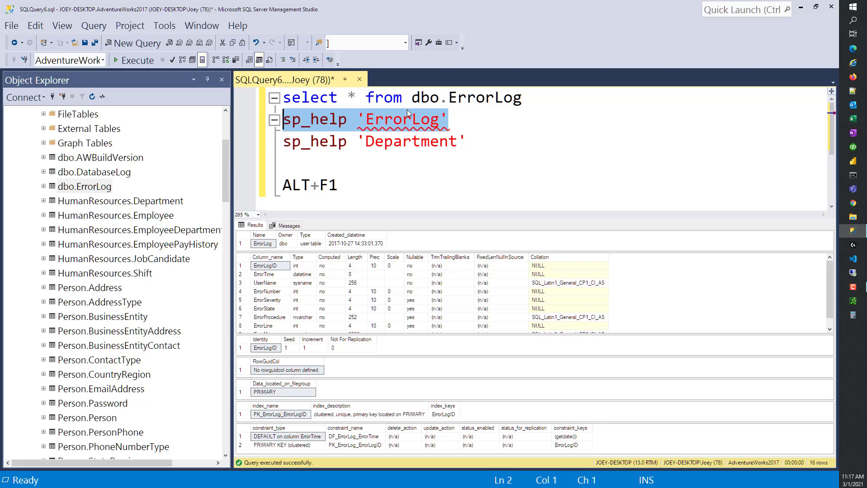
Step: Retry the Department lookup as 'dbo.Department', which still reports the object doesn't exist
left_click(412, 141)
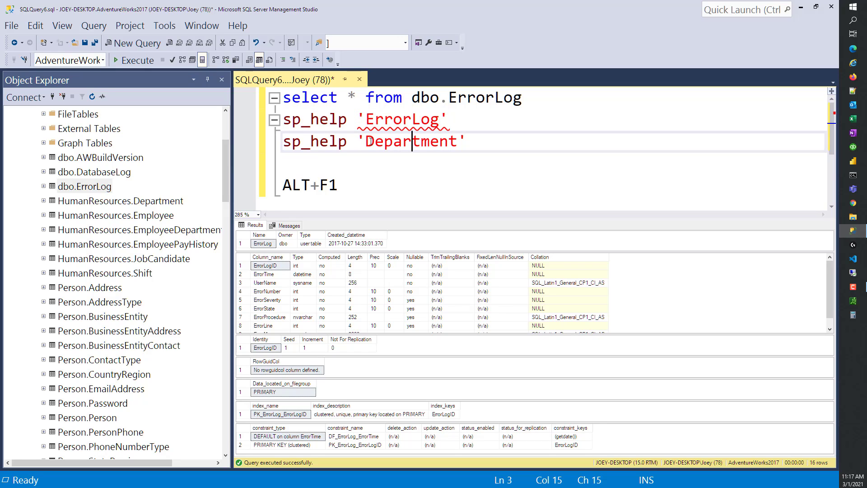
type("dbo.")
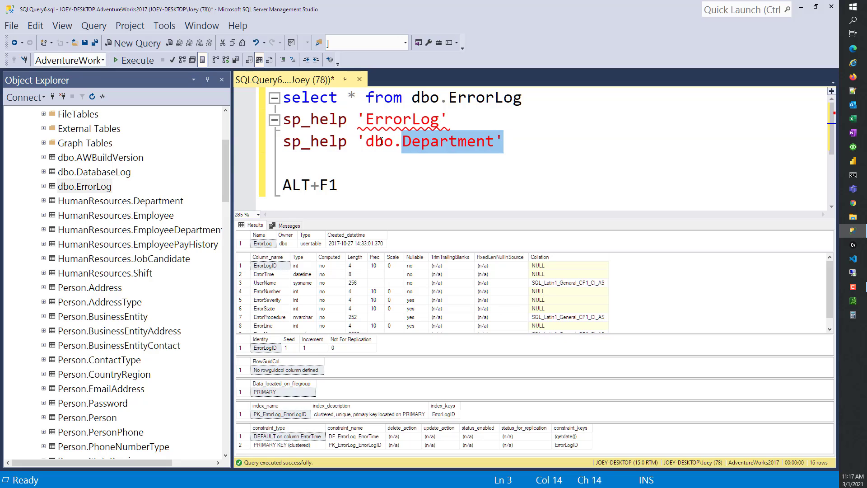
left_click(132, 60)
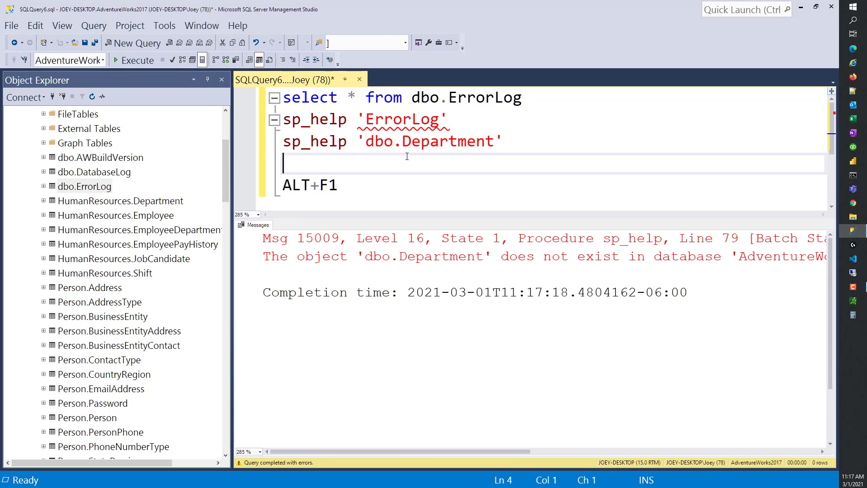
Step: Change dbo to HumanResources to look up HumanResources.Department, then delete both sp_help lines
double_click(379, 141)
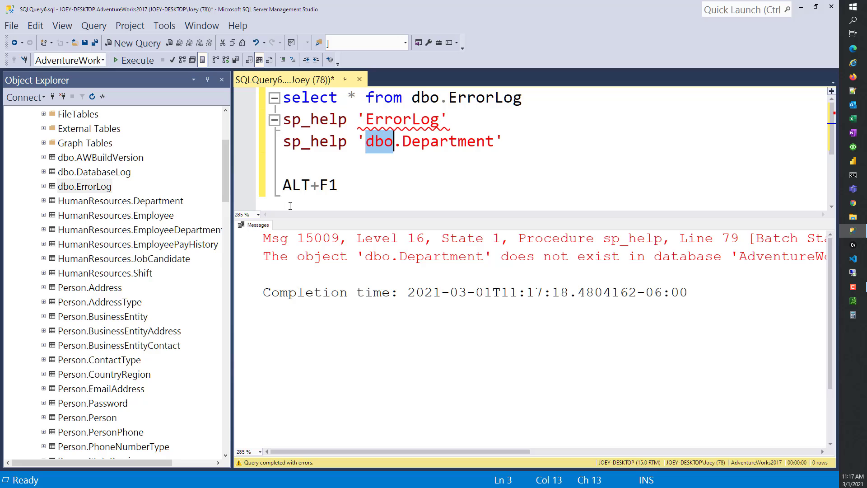
left_click(120, 200)
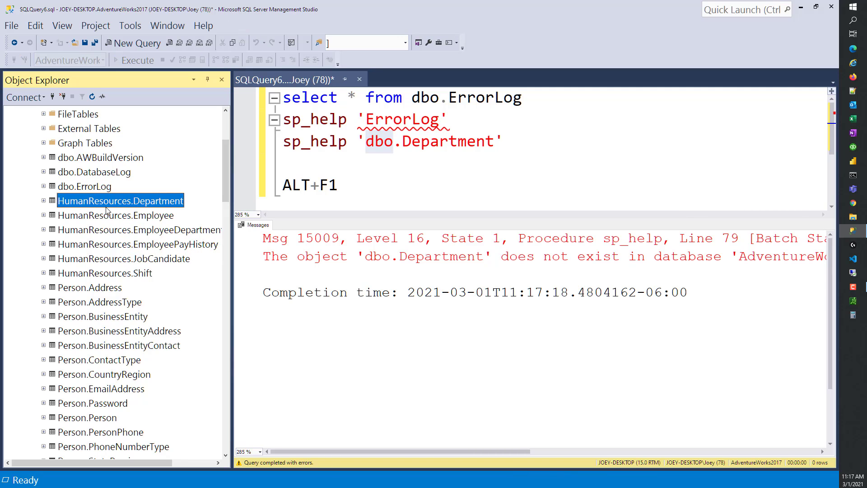
double_click(379, 141)
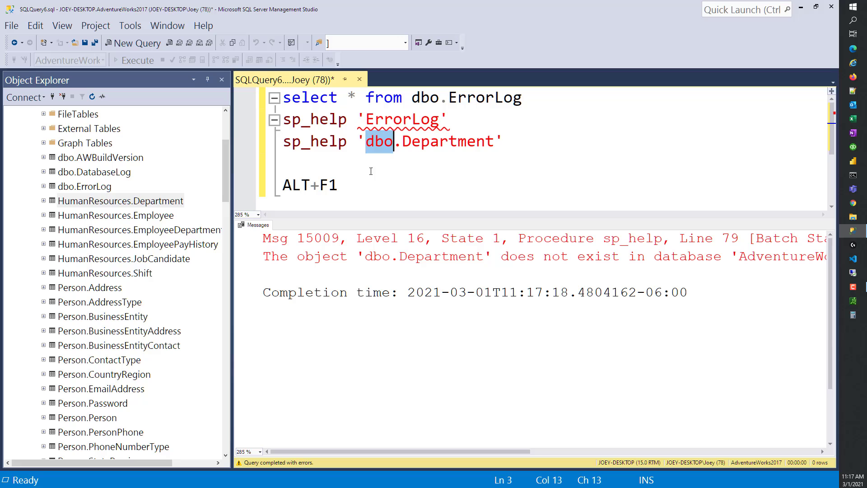
type("HumanResources")
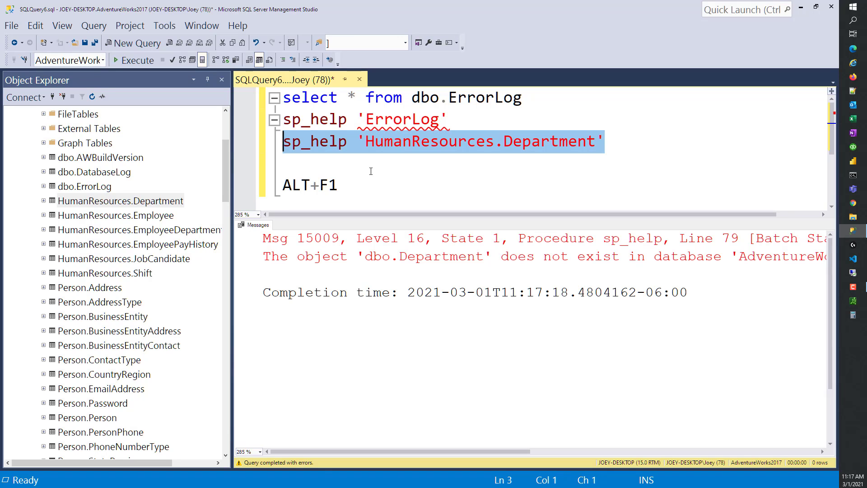
left_click(138, 60)
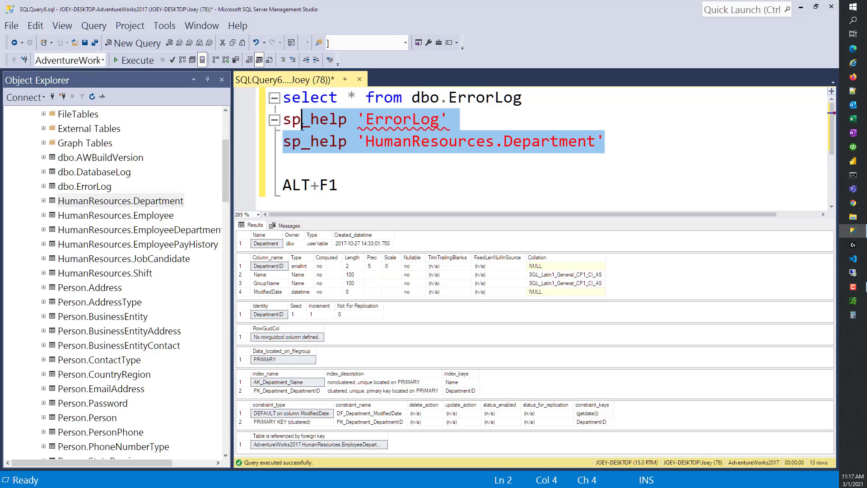
key("Delete")
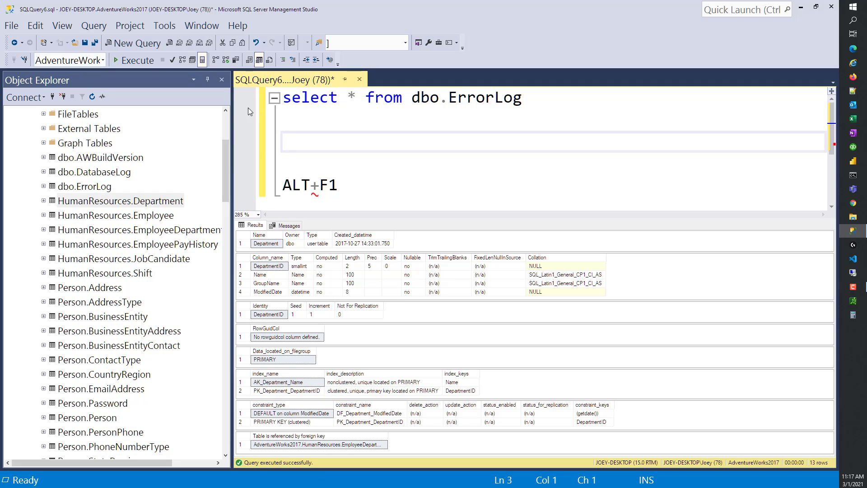
Step: Look up the bracketed name [HumanResources].[Department], then delete it after the not-found error
type("[HumanResources].[Department]")
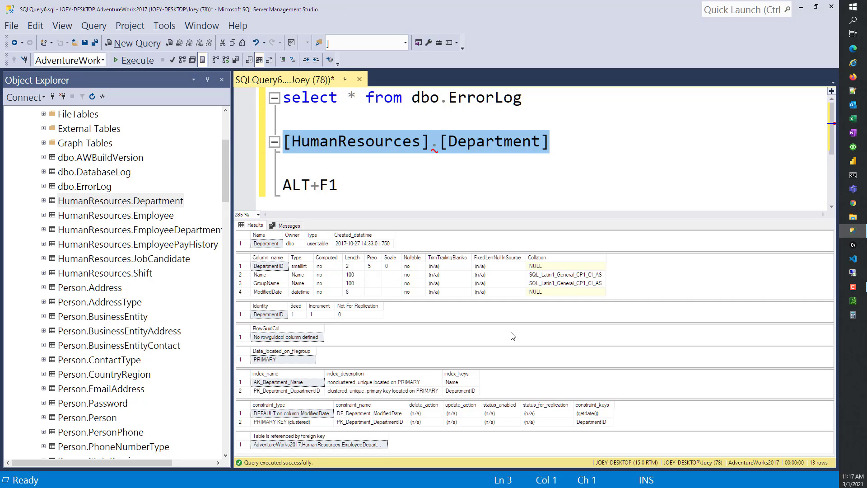
mouse_move(544, 179)
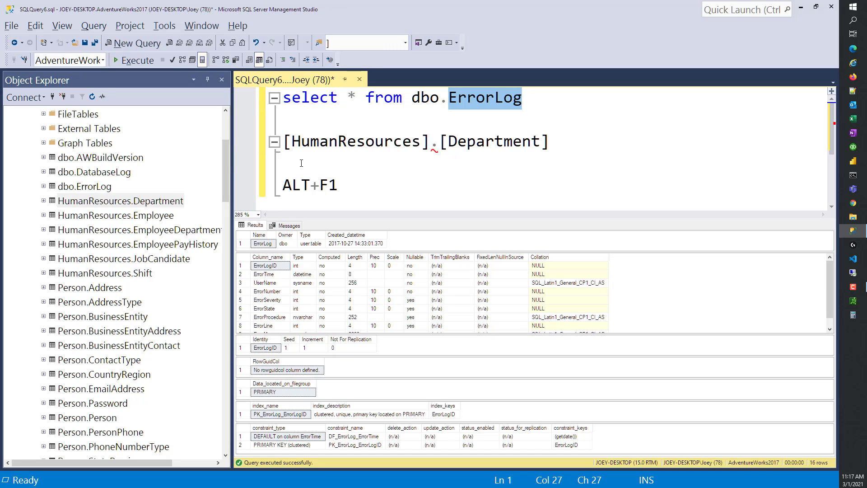
mouse_move(445, 103)
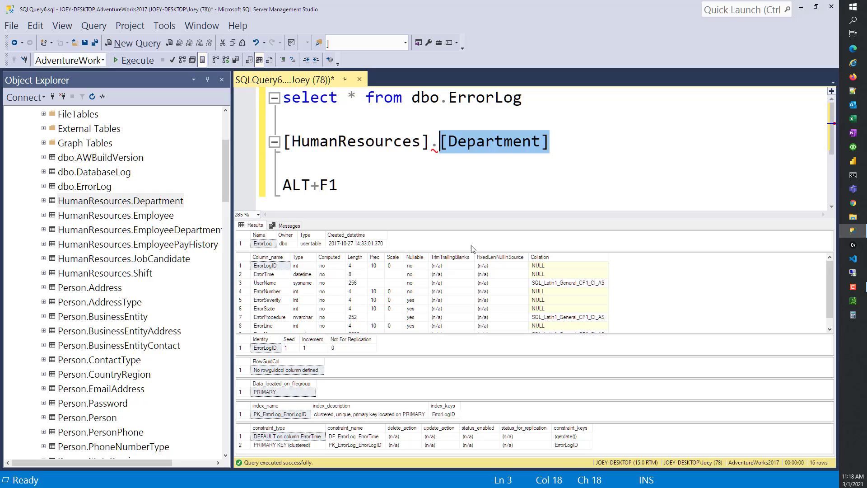
left_click(136, 60)
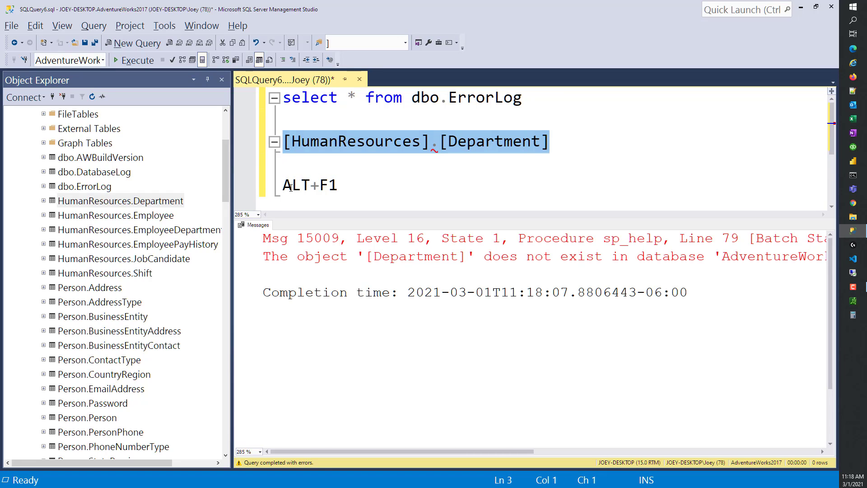
key("Delete")
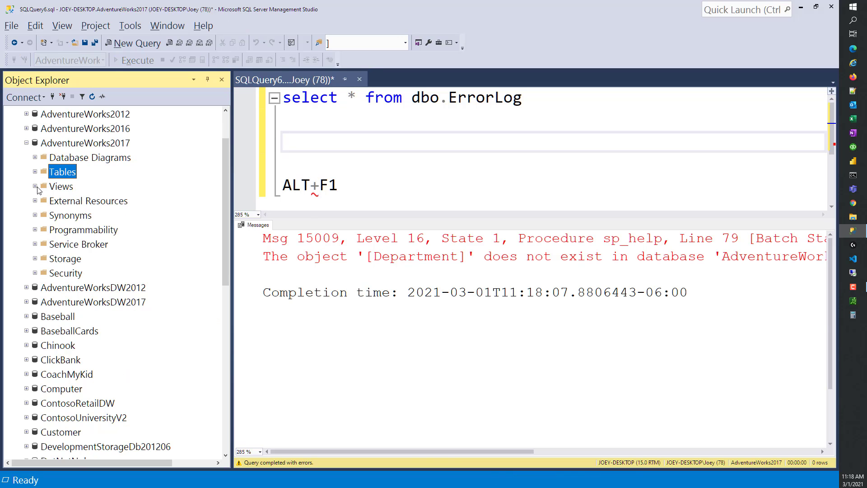
Step: Look up [HumanResources].[vEmployee] with Alt+F1 and select its owner dbo and type view
left_click(35, 185)
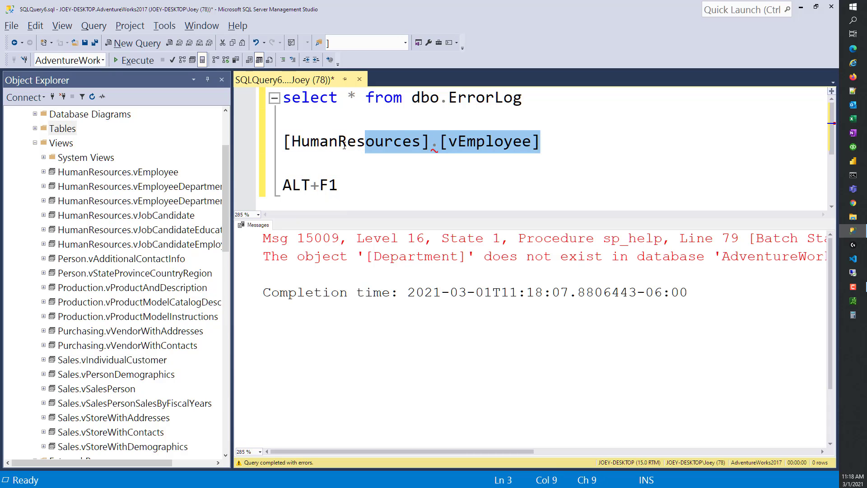
left_click(137, 60)
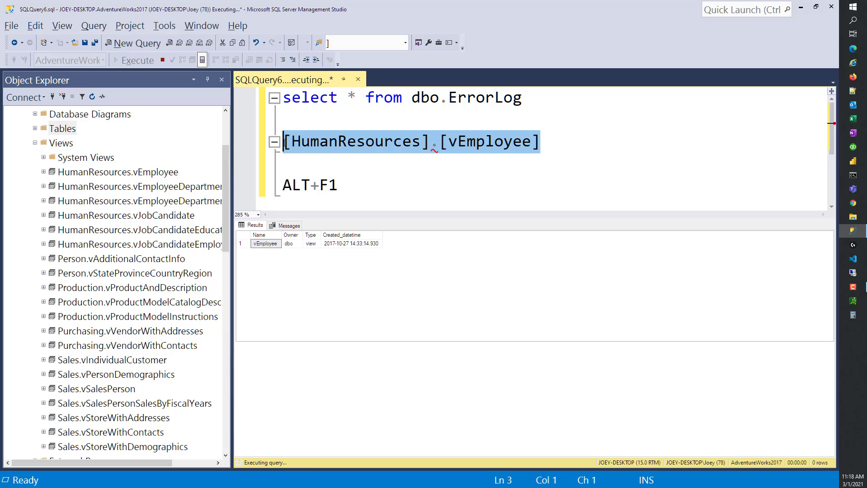
left_click(138, 59)
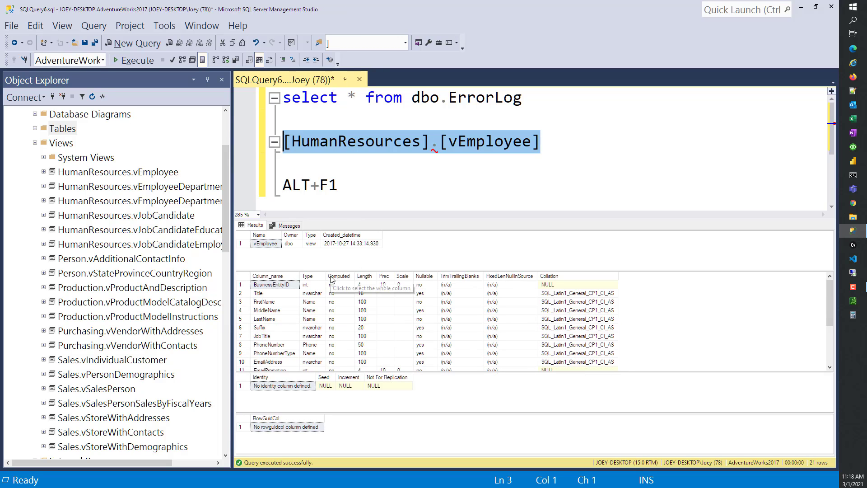
mouse_move(275, 249)
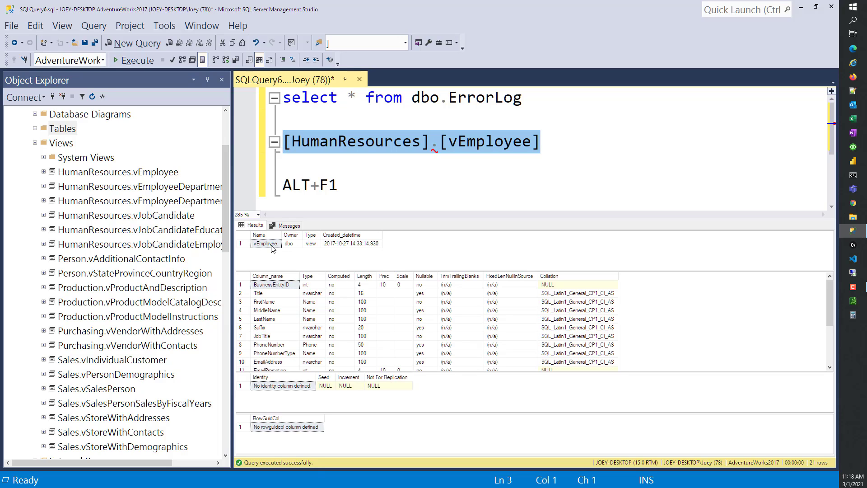
left_click(289, 243)
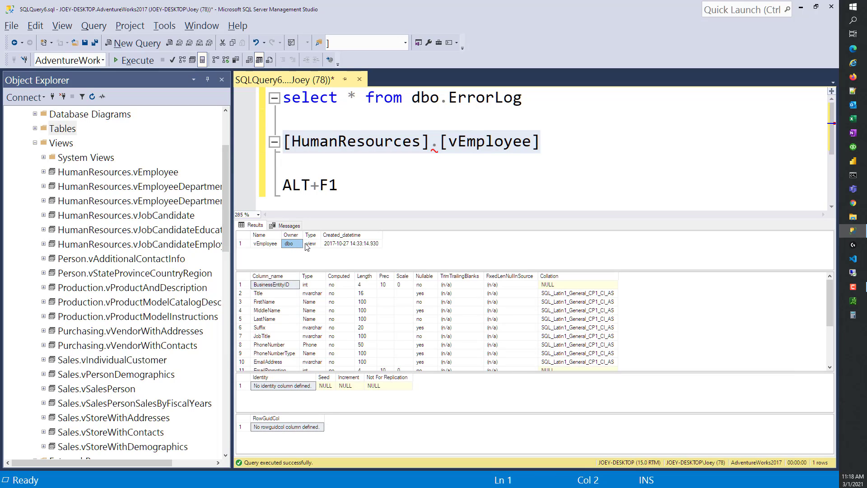
mouse_move(358, 152)
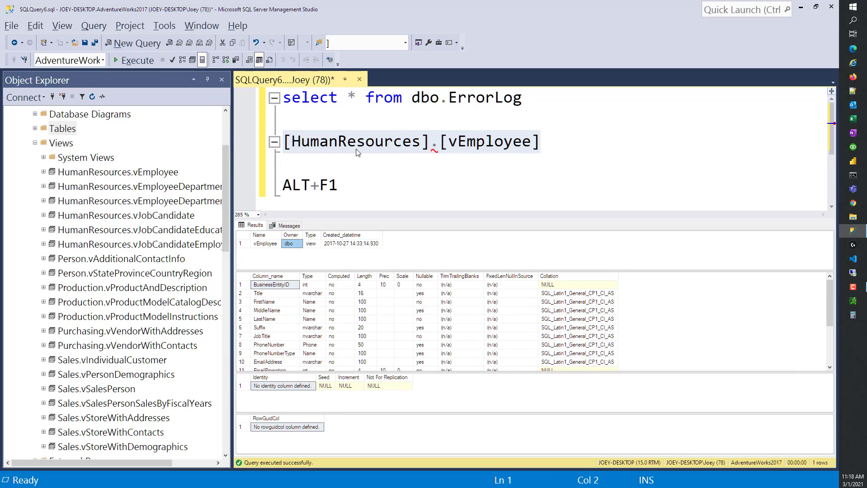
mouse_move(335, 266)
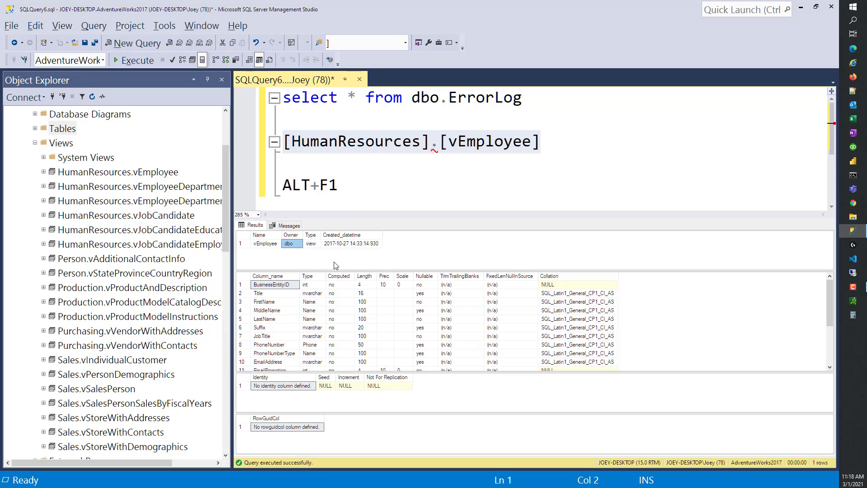
left_click(310, 243)
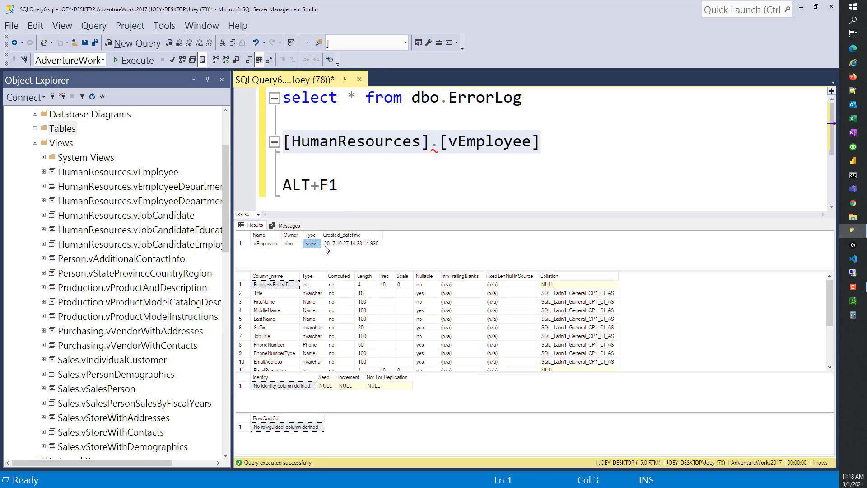
mouse_move(296, 253)
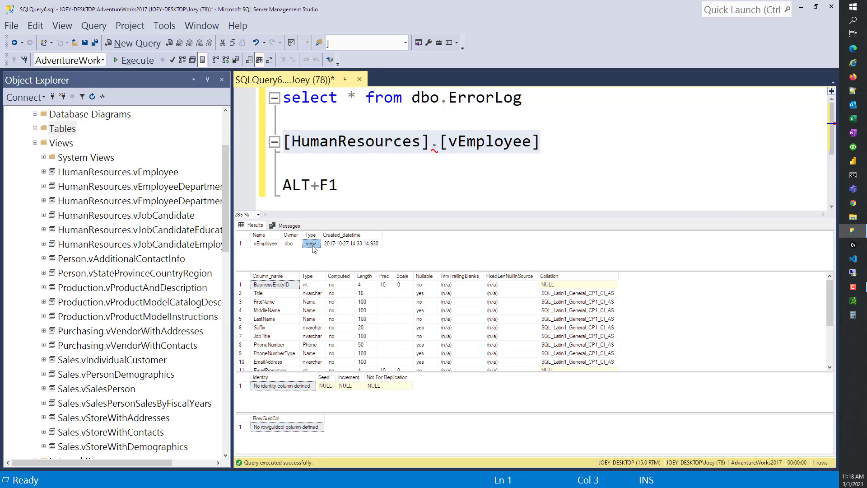
mouse_move(309, 252)
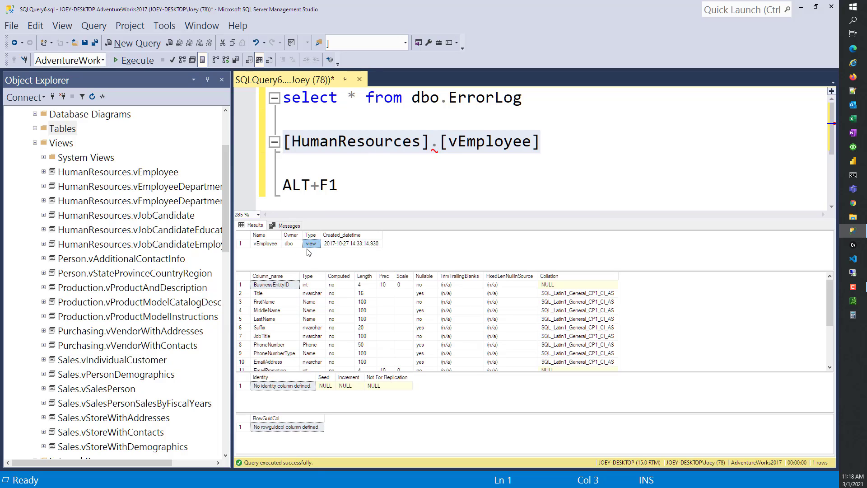
mouse_move(311, 254)
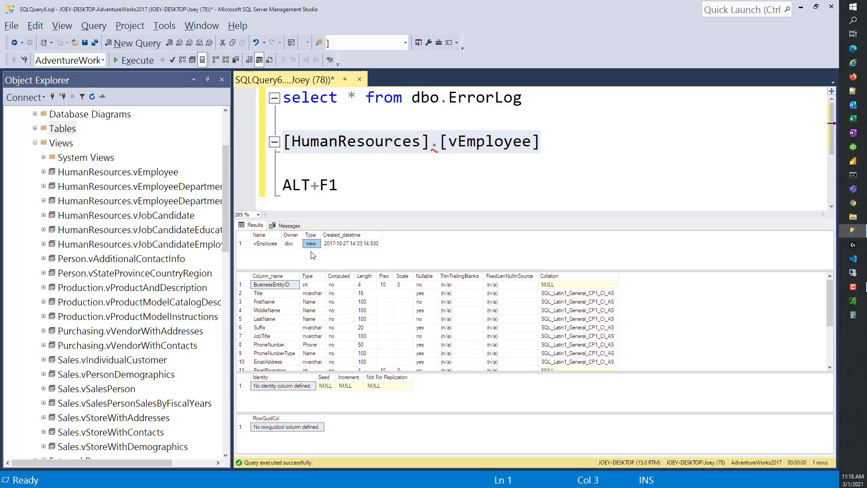
mouse_move(345, 240)
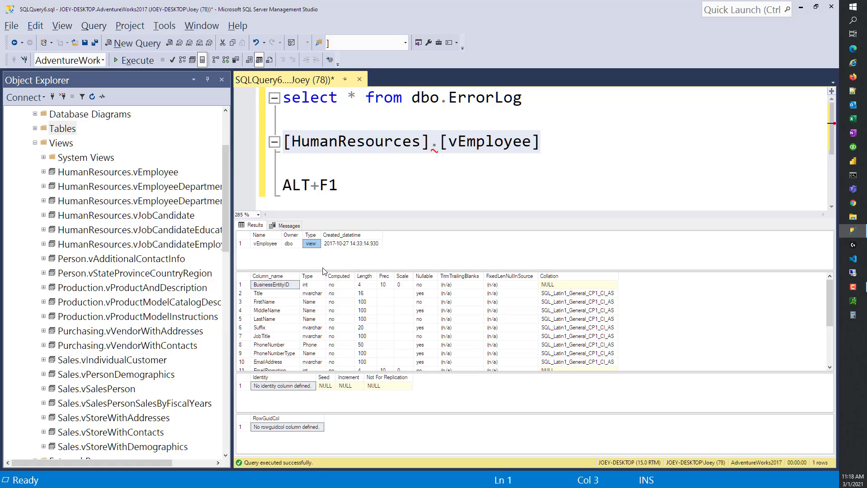
mouse_move(356, 206)
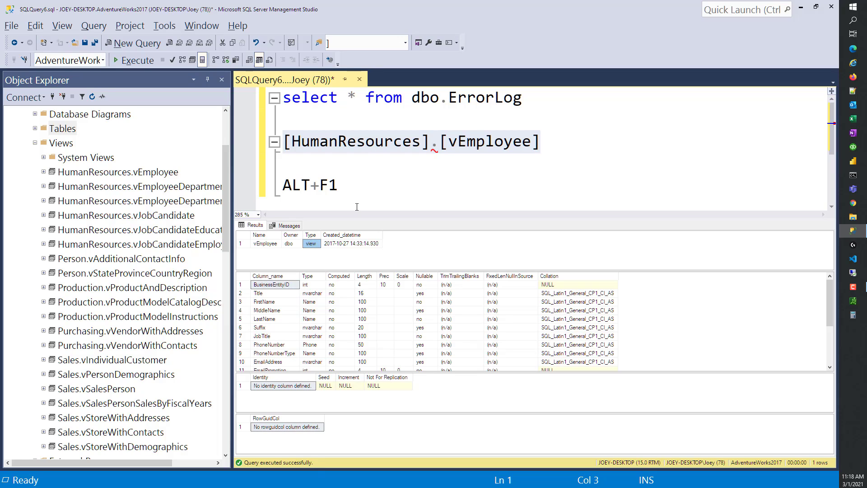
mouse_move(348, 324)
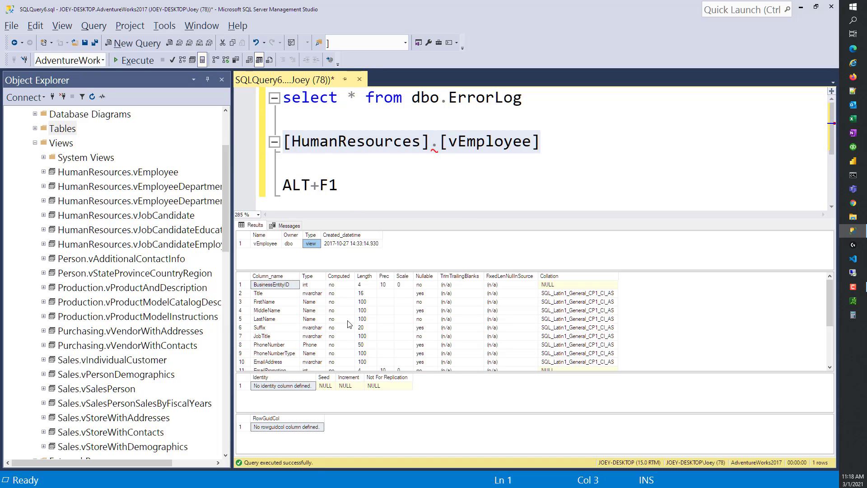
mouse_move(298, 326)
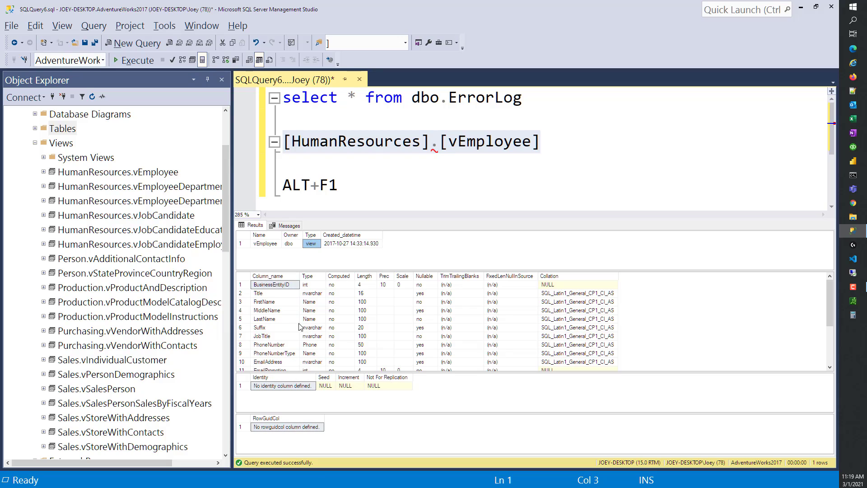
mouse_move(327, 322)
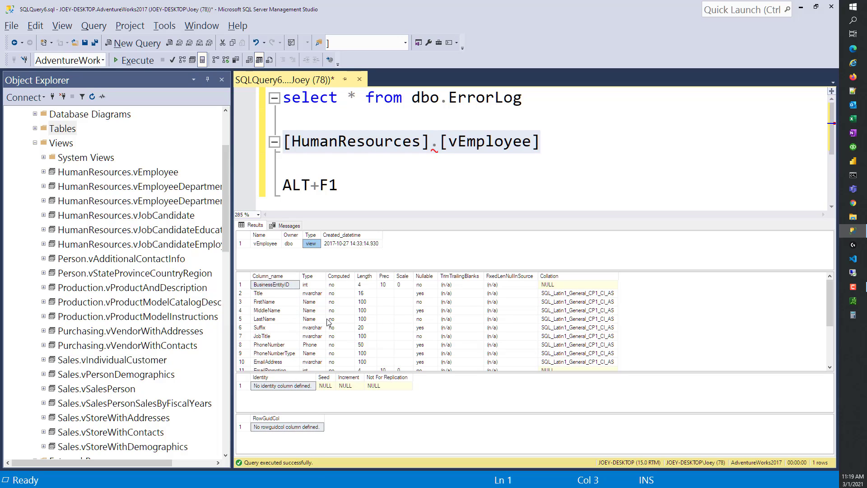
mouse_move(471, 279)
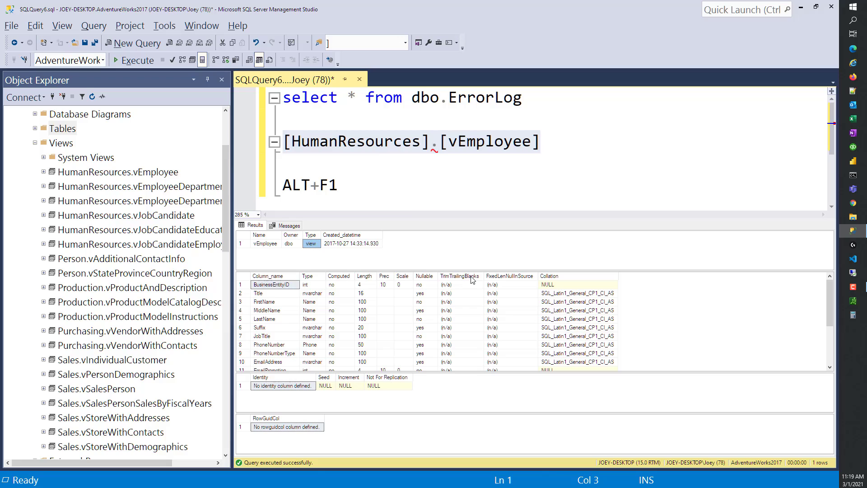
Step: Remove the vEmployee line, inspect uspGetBillOfMaterials' two parameters, and clear the editor
double_click(487, 141)
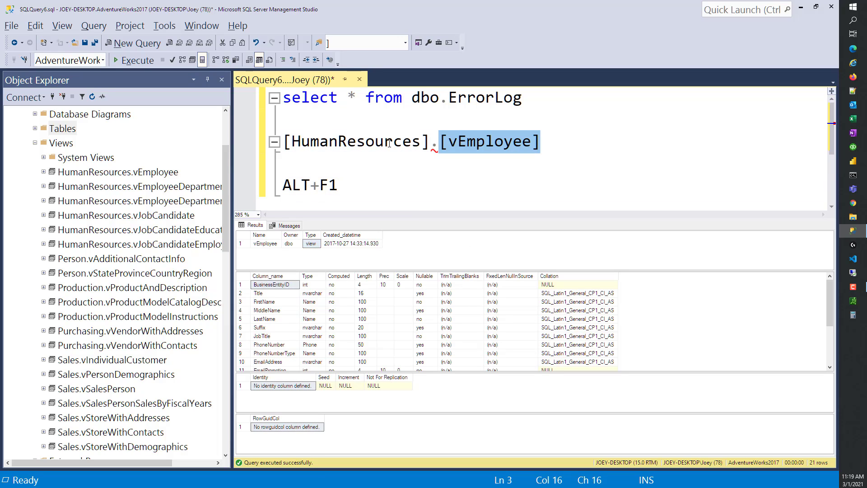
key("Delete")
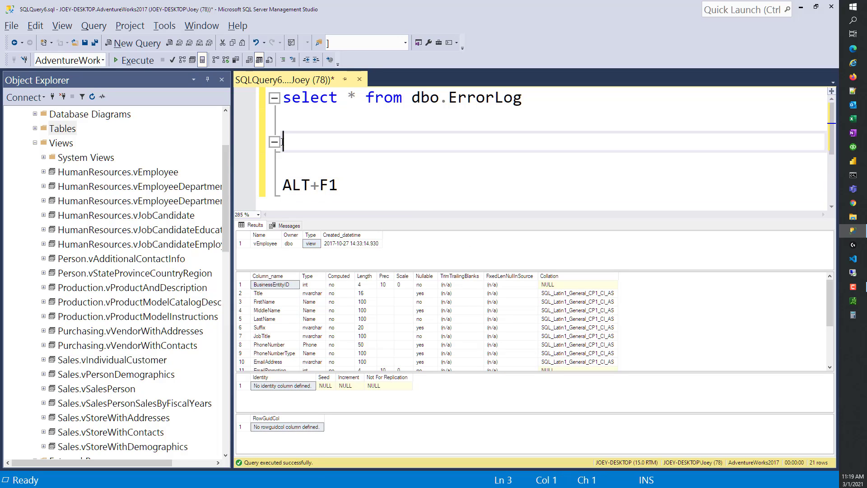
left_click(62, 128)
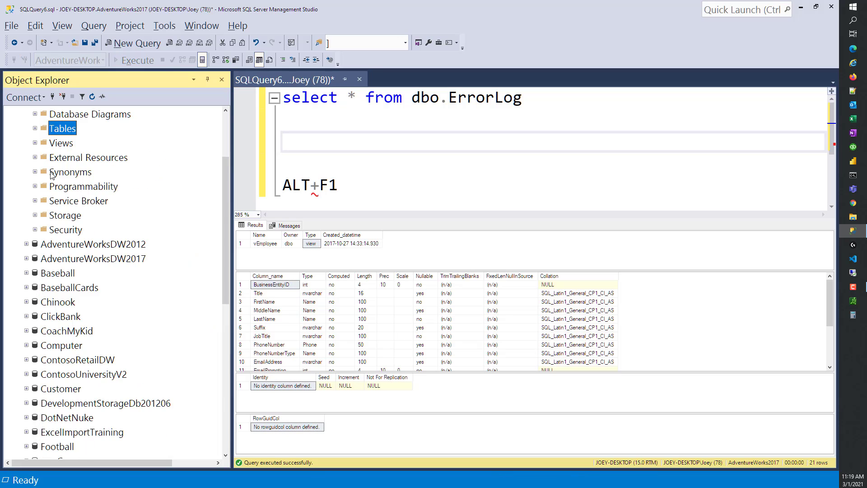
left_click(34, 186)
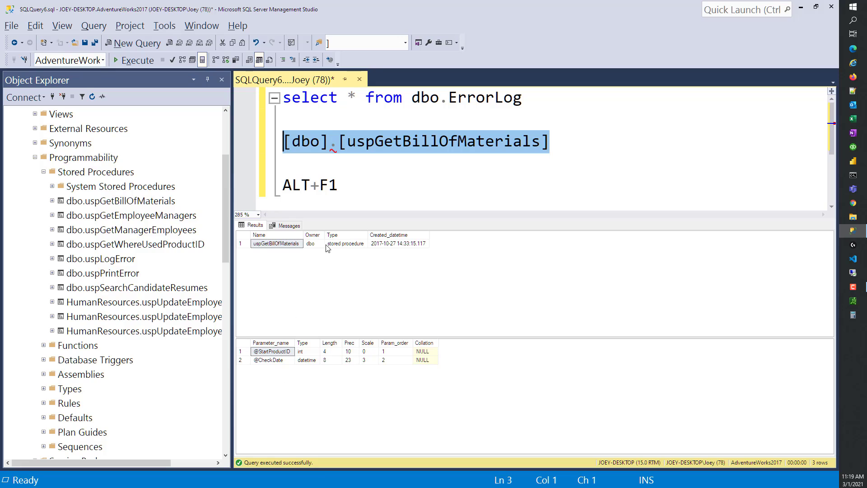
mouse_move(348, 251)
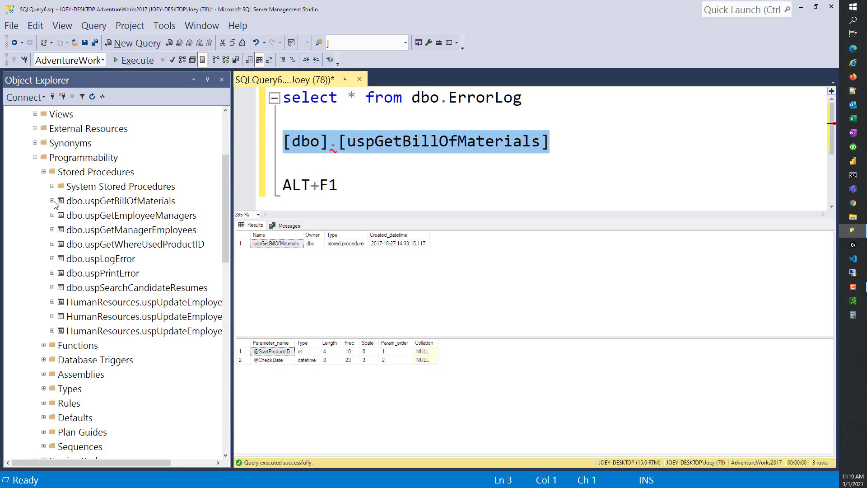
left_click(52, 201)
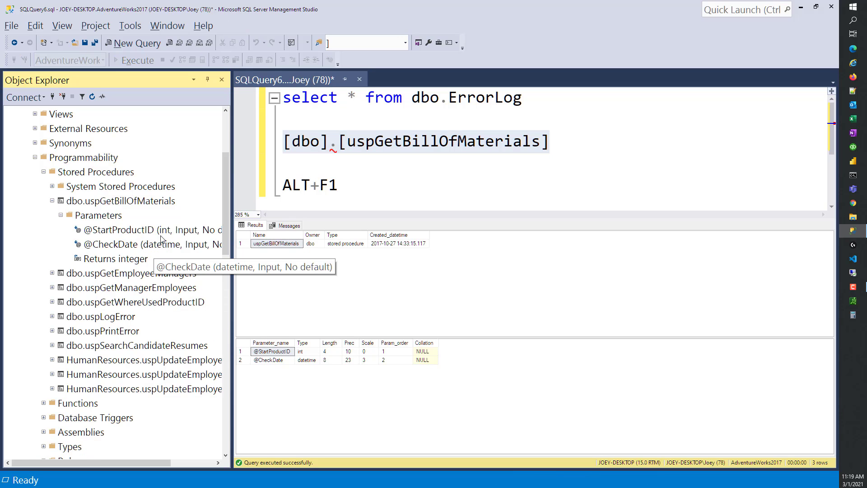
mouse_move(93, 237)
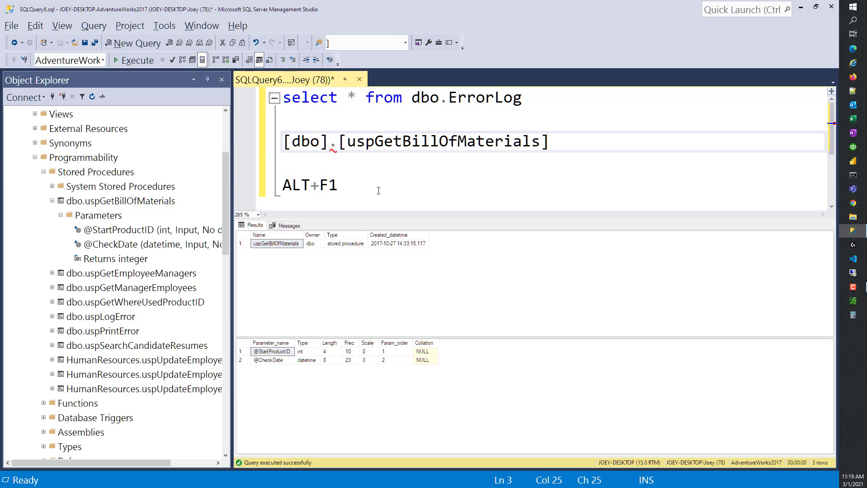
key("ctrl+a")
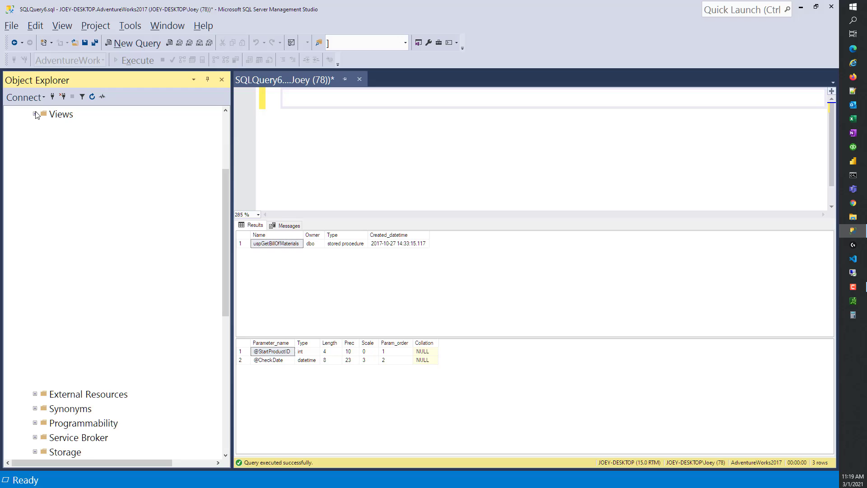
Step: Script HumanResources.vEmployeeDepartment as ALTER into a new query window and select Person.Person
left_click(34, 113)
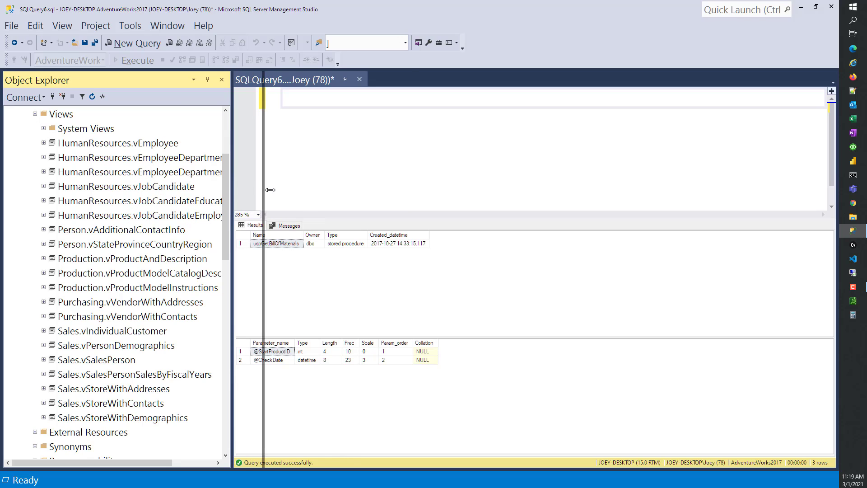
right_click(118, 158)
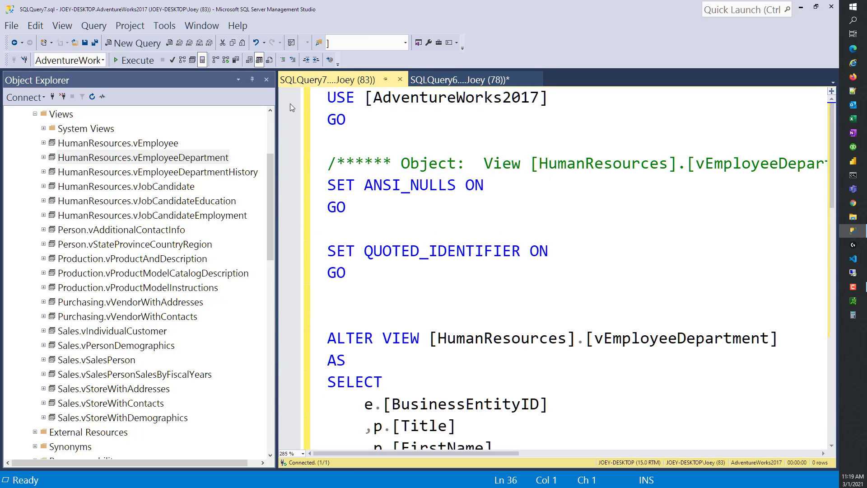
left_click(251, 79)
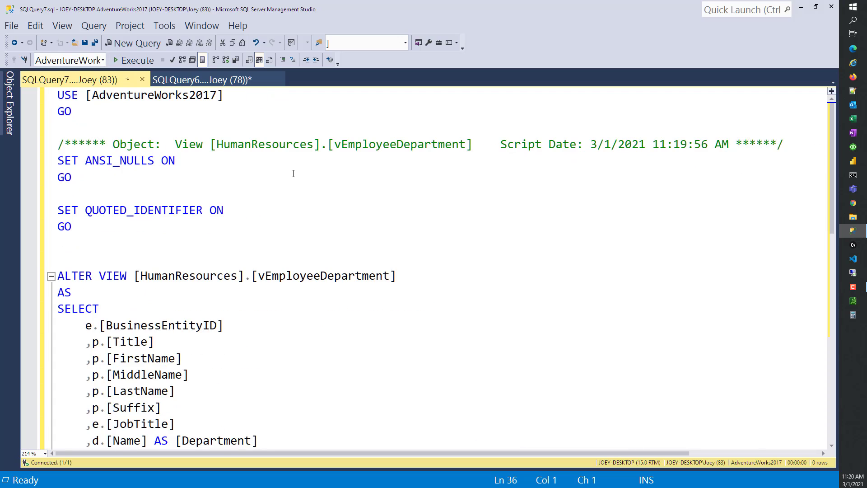
scroll("down", 3)
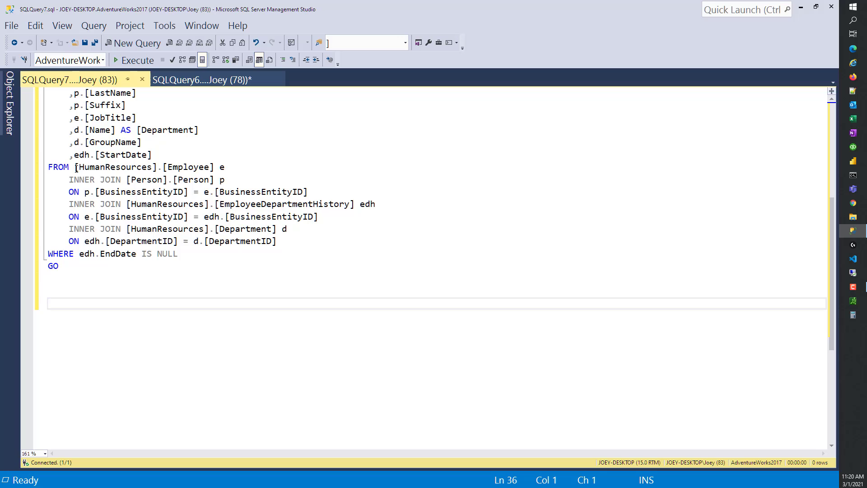
left_click_drag(76, 166, 214, 166)
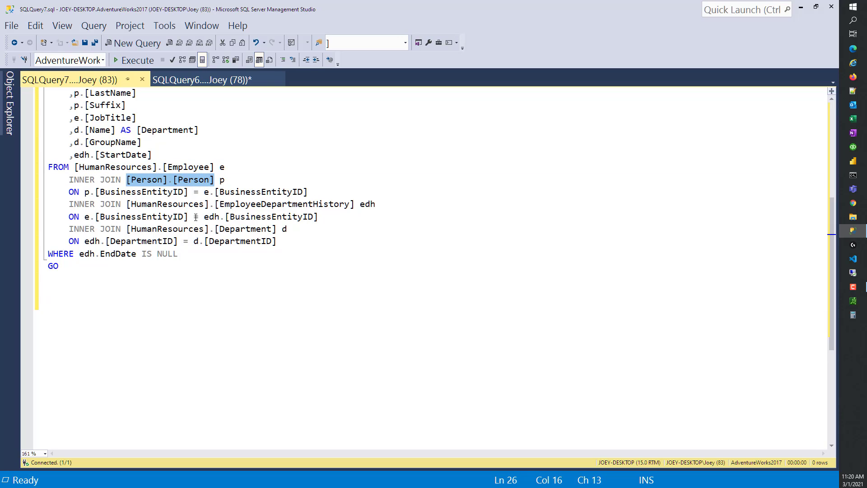
scroll("up", 3)
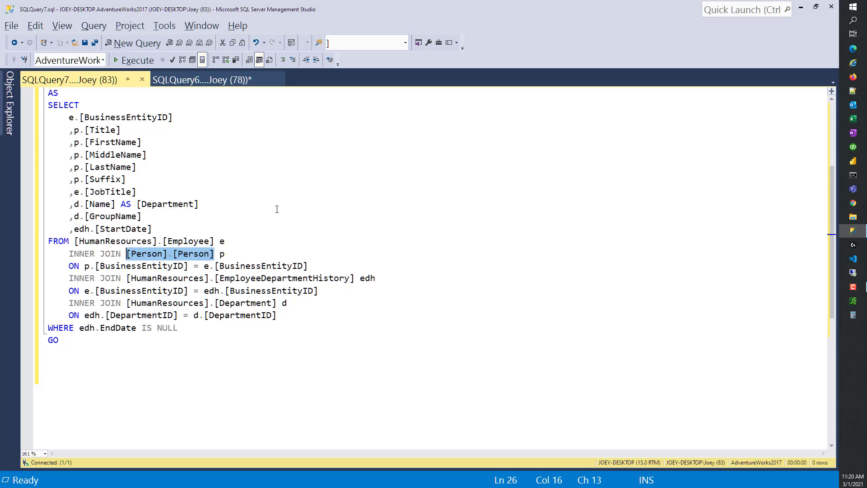
Step: List Person.Person columns and add p.EmailPromotion to the view's select list
left_click(137, 59)
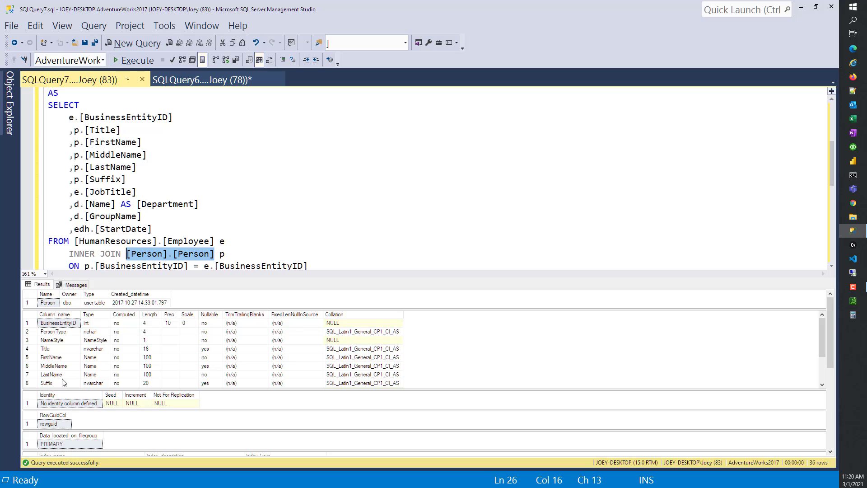
scroll("down", 3)
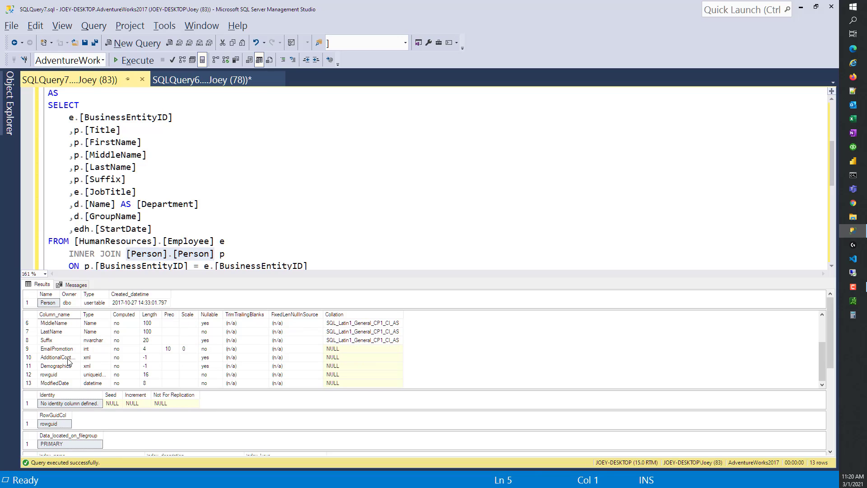
left_click(56, 366)
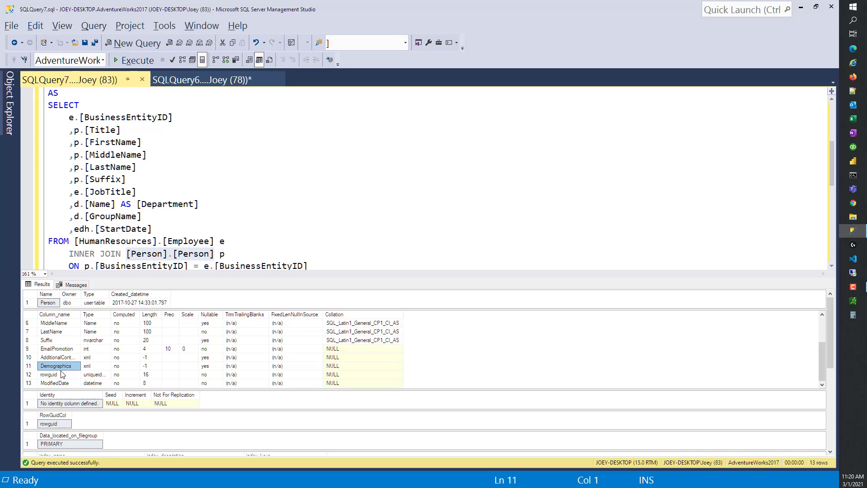
left_click(56, 348)
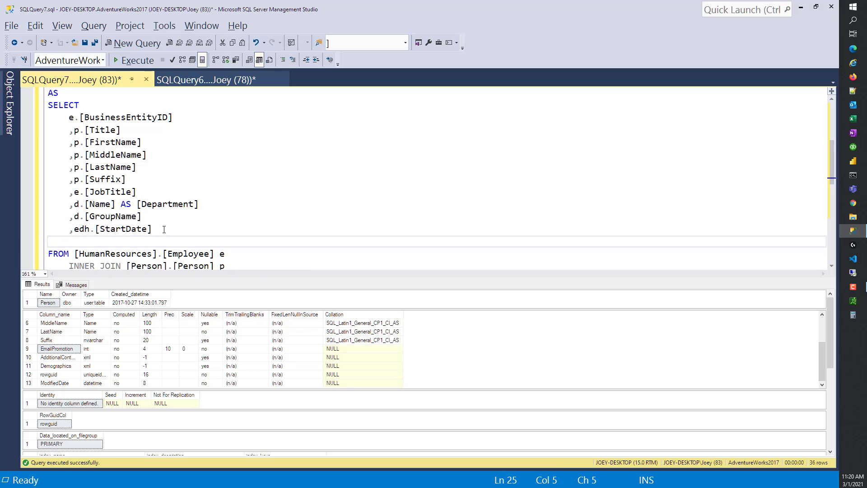
type(",p.EmailPromotion")
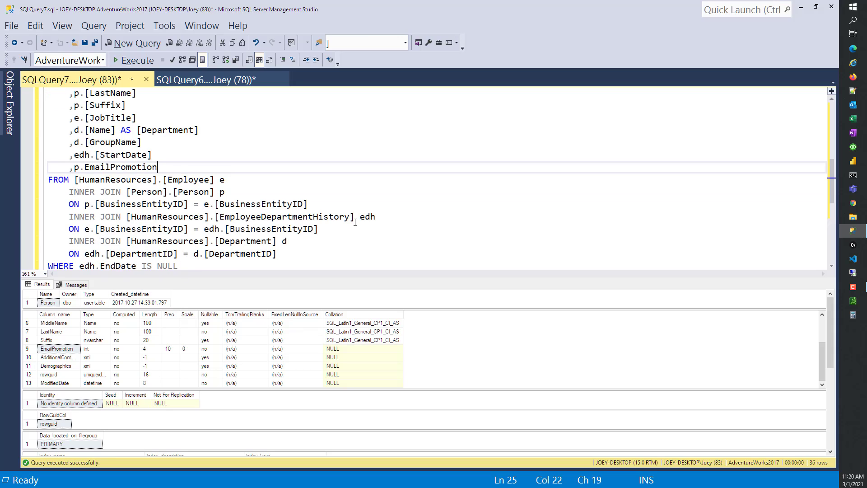
Step: List EmployeeDepartmentHistory columns and add a StartDate select line with the edh alias prefix
double_click(241, 216)
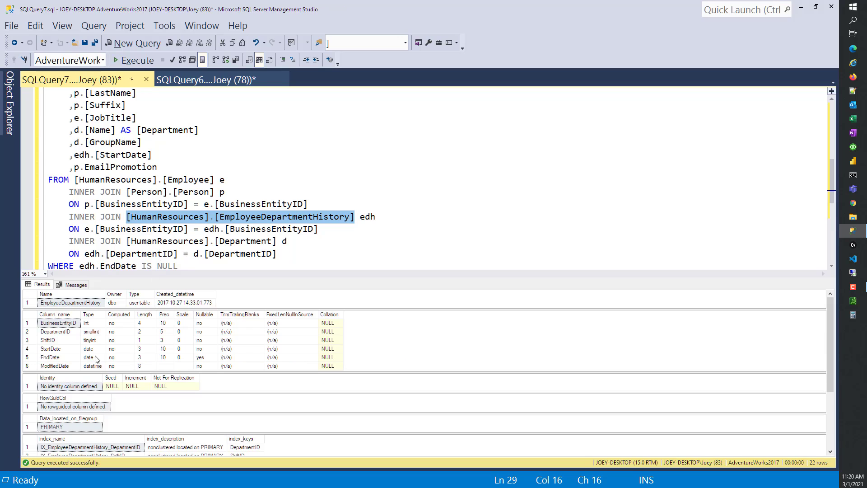
mouse_move(71, 356)
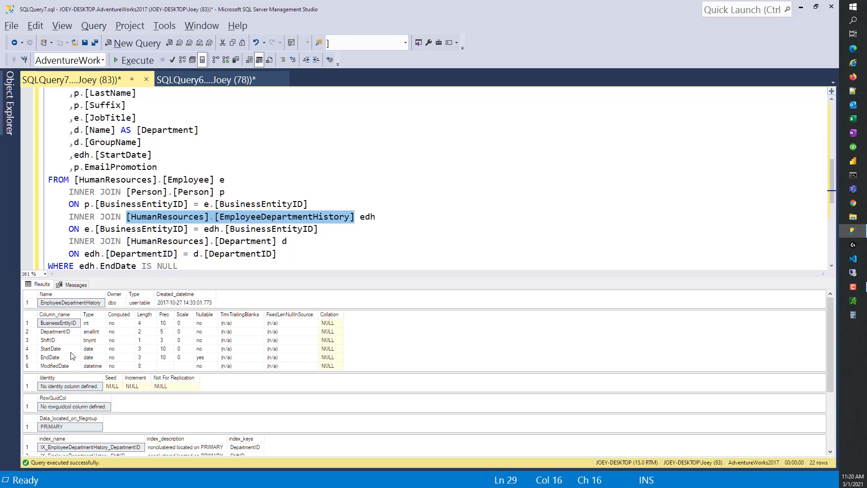
left_click(50, 348)
type(",")
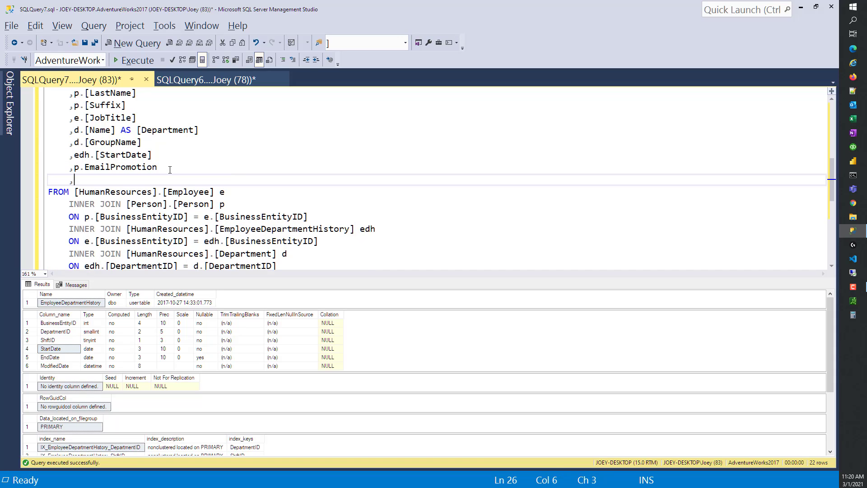
type("d.StartDate")
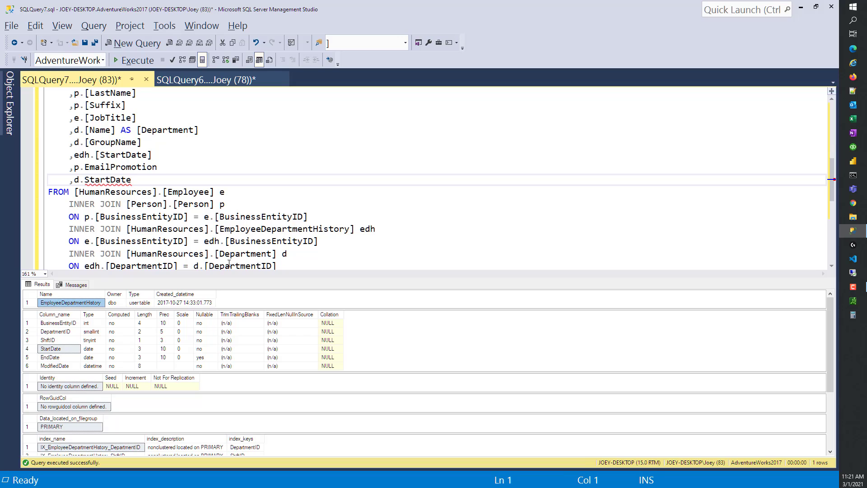
double_click(367, 229)
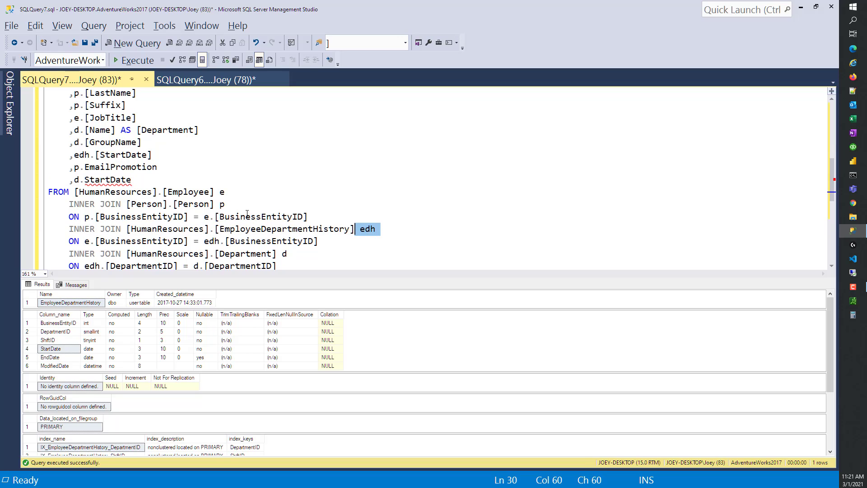
type("e")
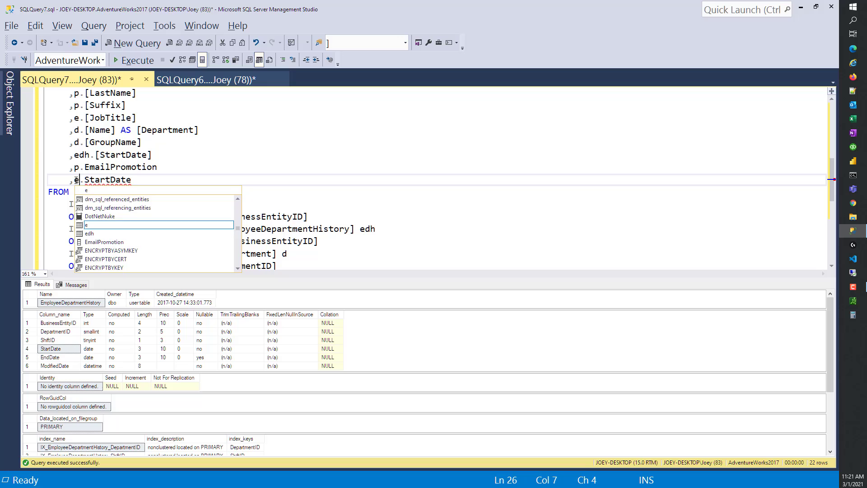